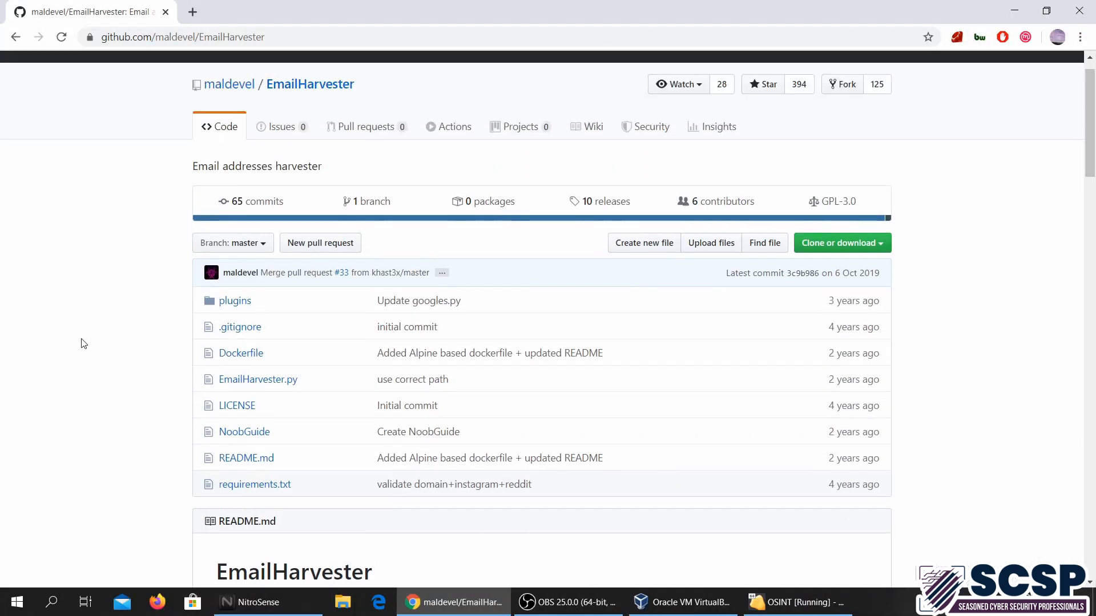
- Scroll down the GitHub README, showing and then dismissing the repository's clone address
scroll(down, 3)
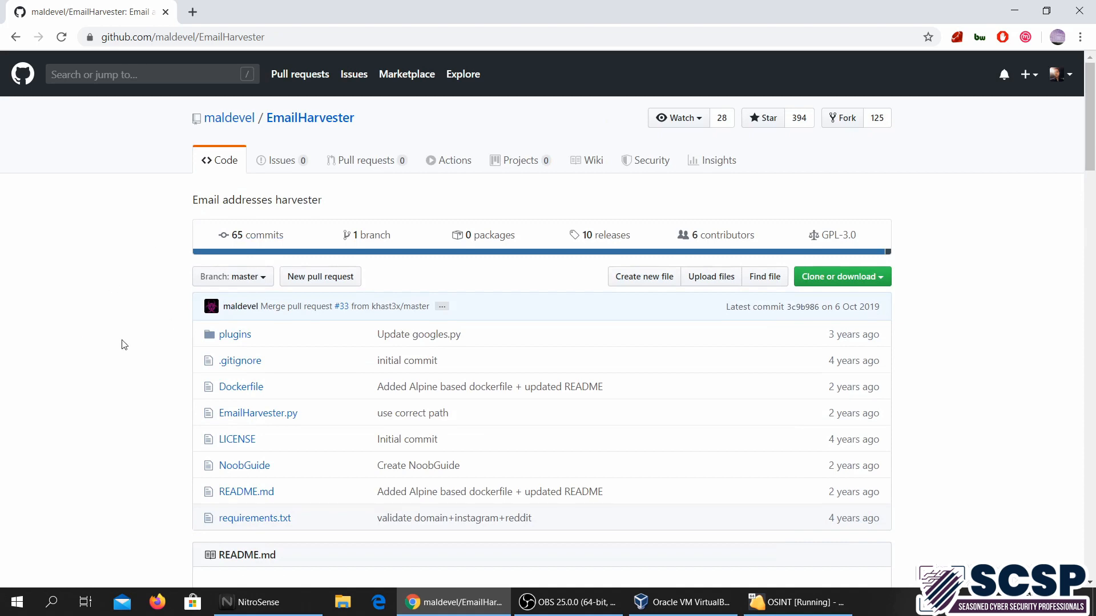
scroll(down, 3)
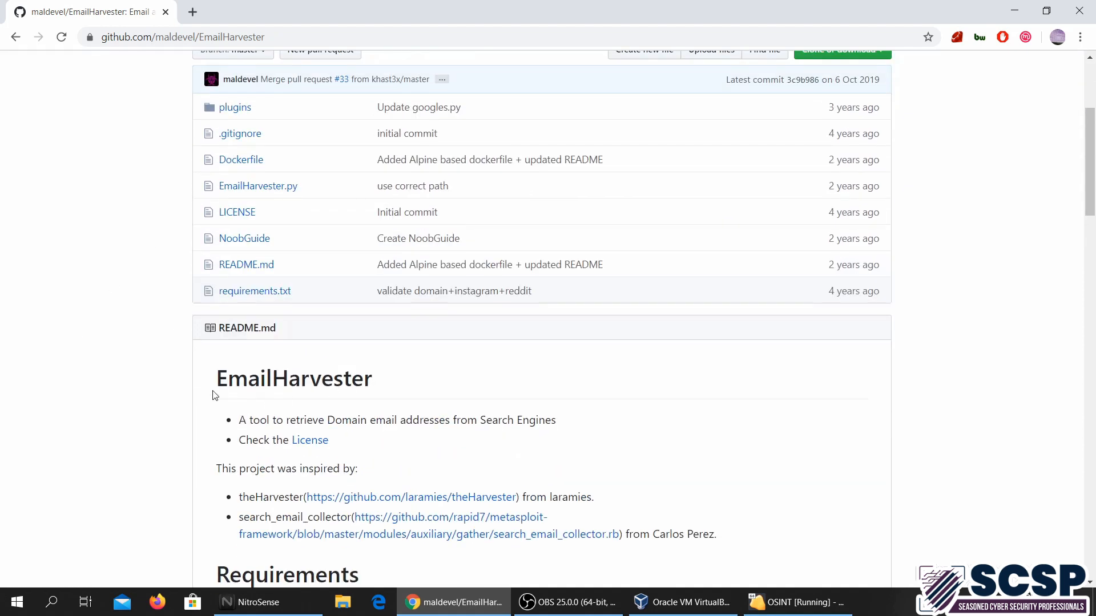
mouse_move(198, 491)
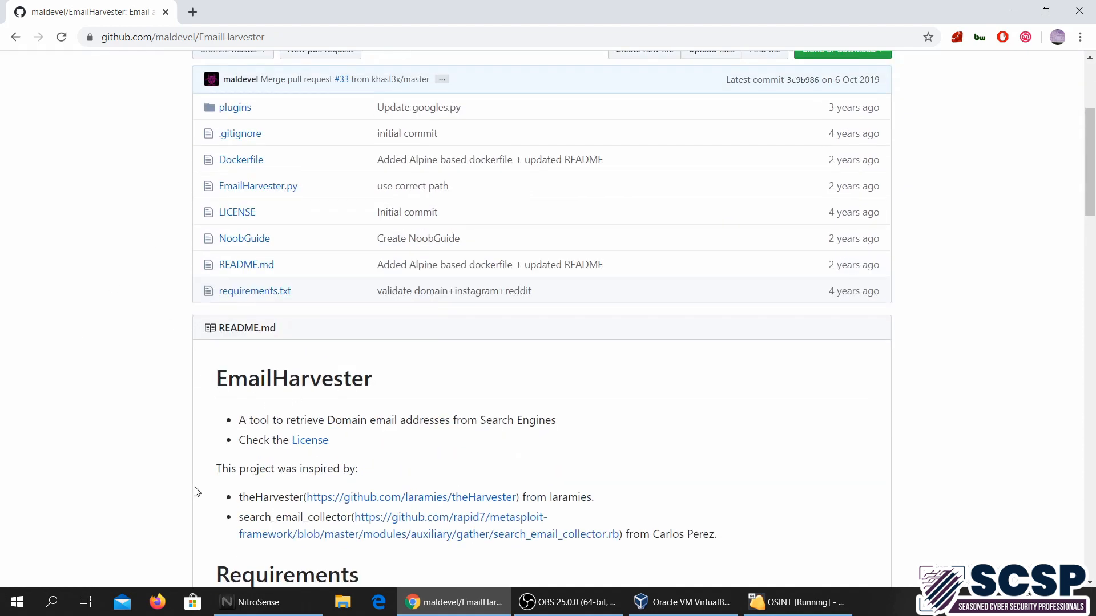
scroll(down, 3)
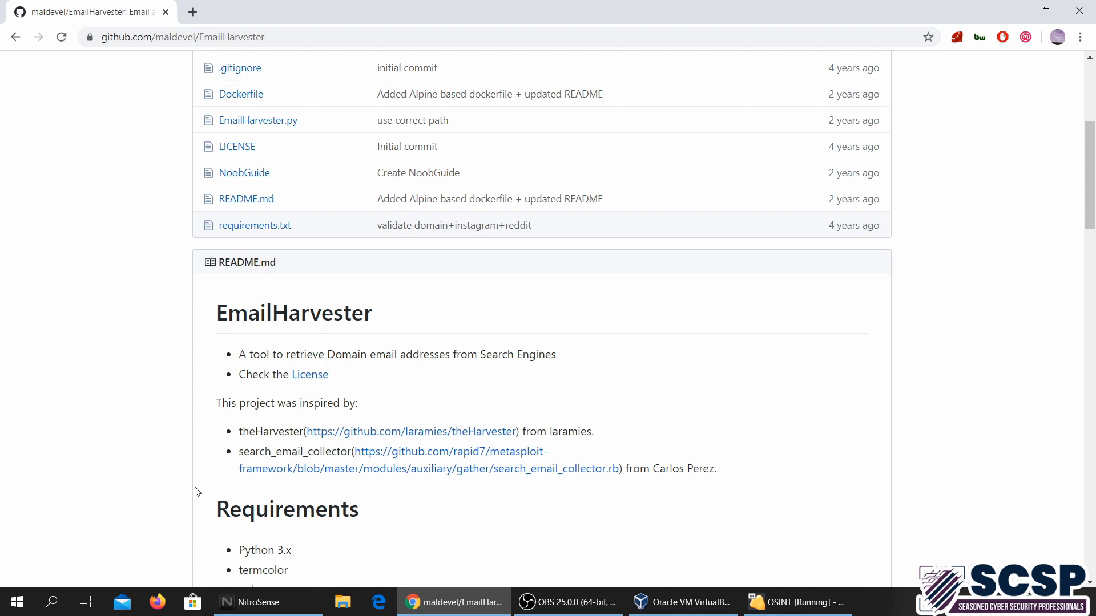
scroll(down, 3)
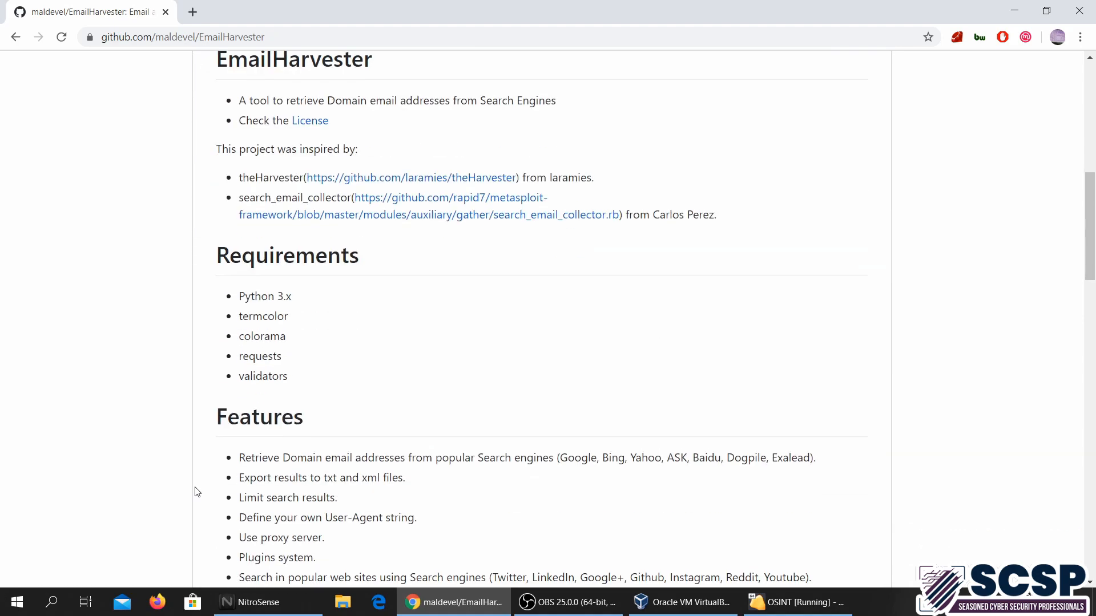
scroll(down, 3)
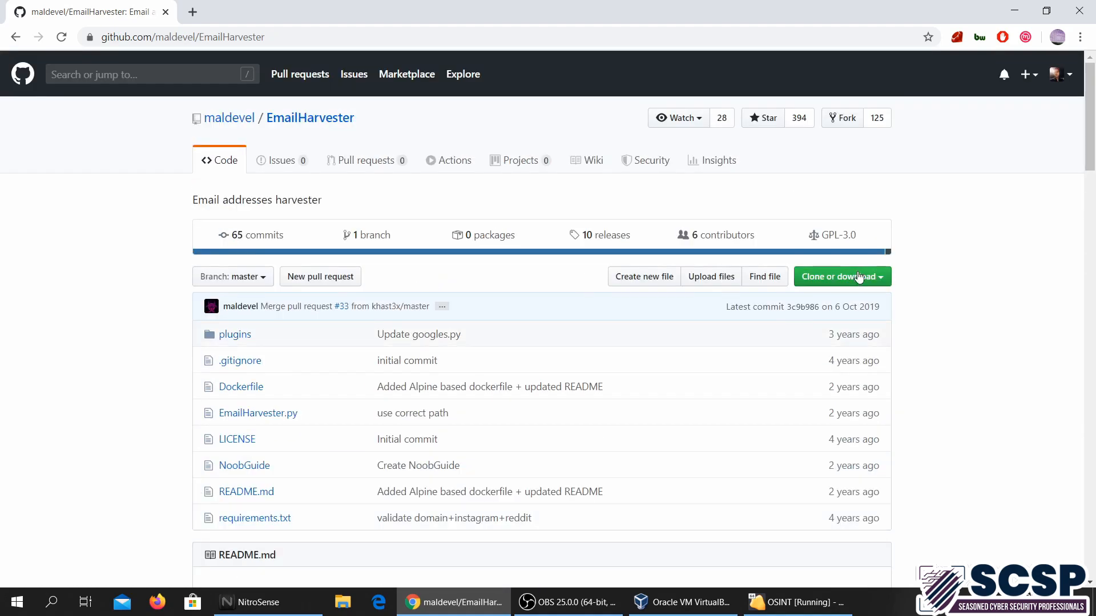
click(838, 276)
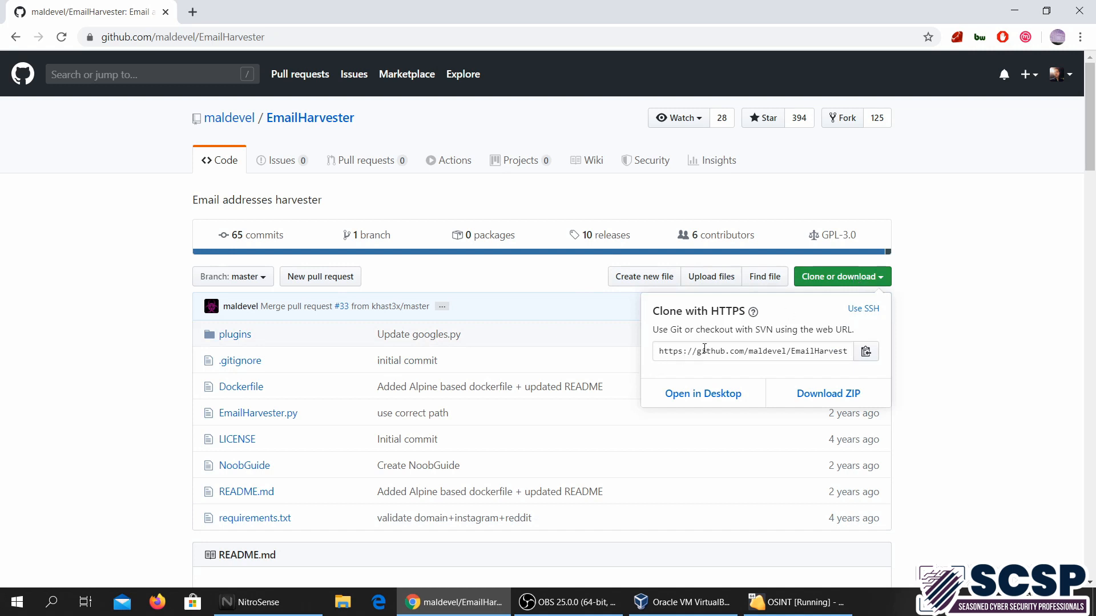
mouse_move(855, 273)
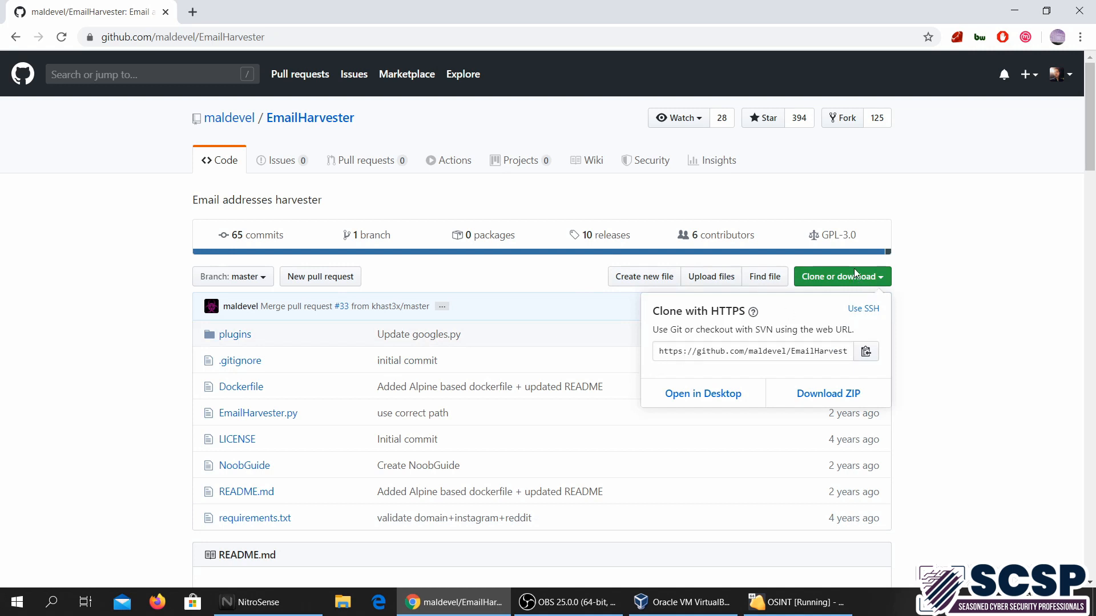
click(126, 460)
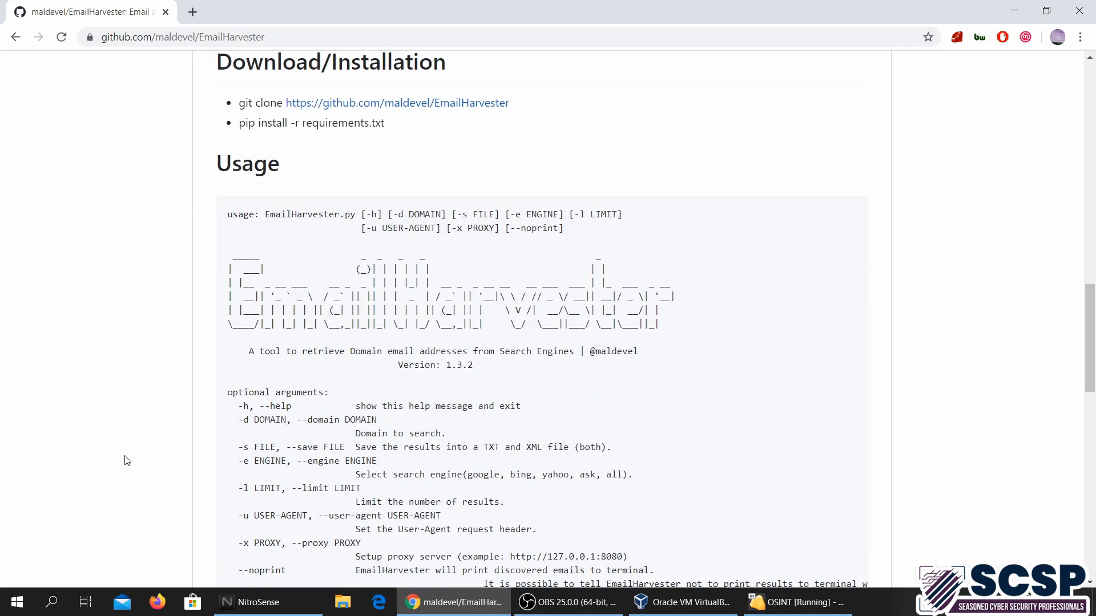
- Highlight 'EmailHarvester.py' in the usage examples, then switch to the OSINT virtual machine
scroll(down, 3)
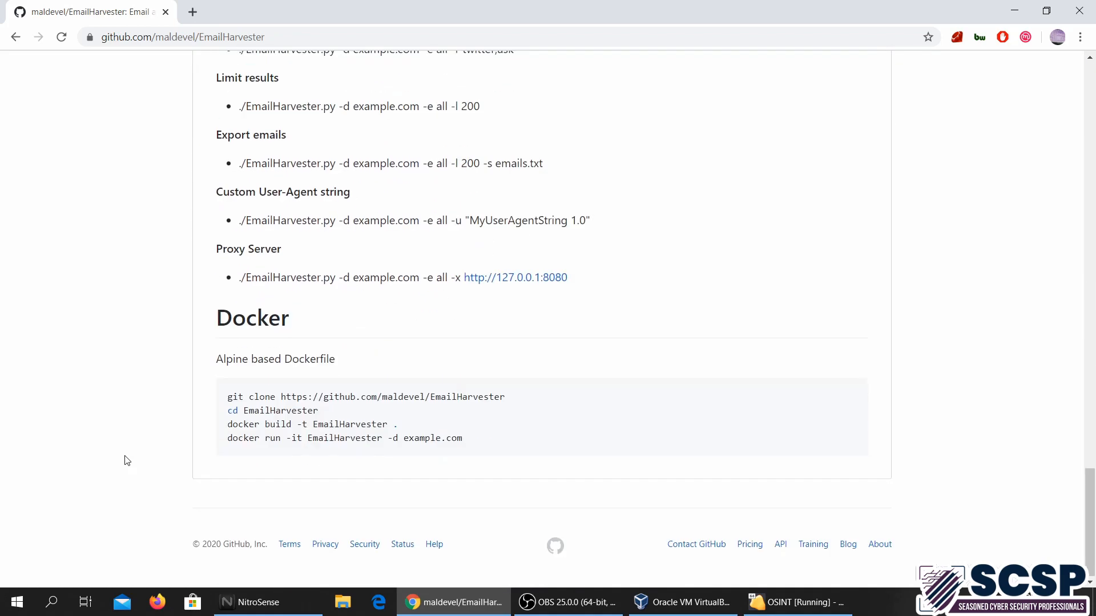
scroll(up, 3)
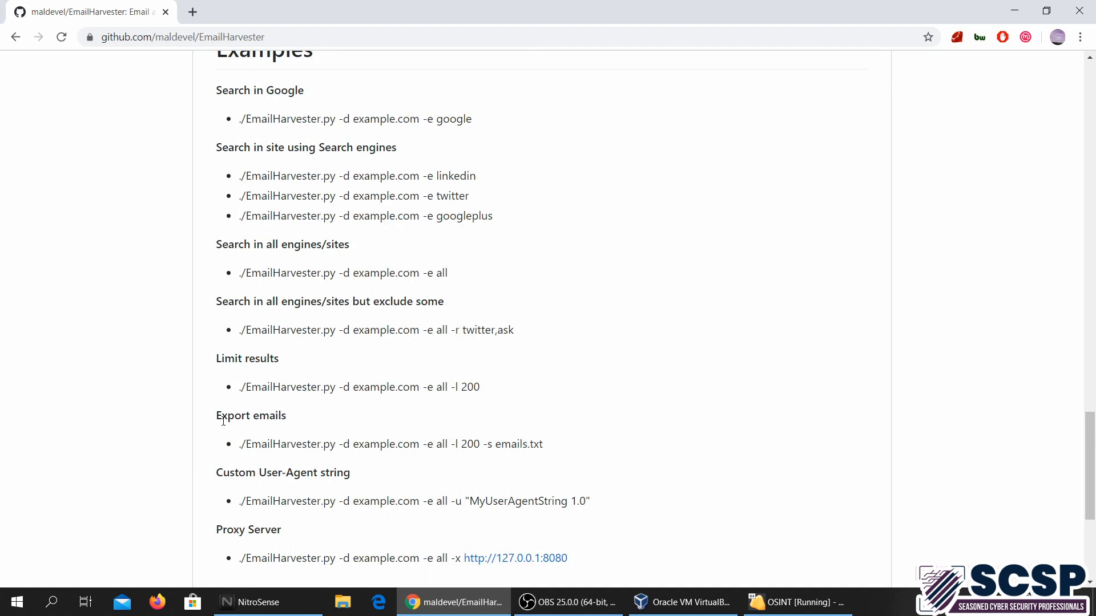
scroll(up, 3)
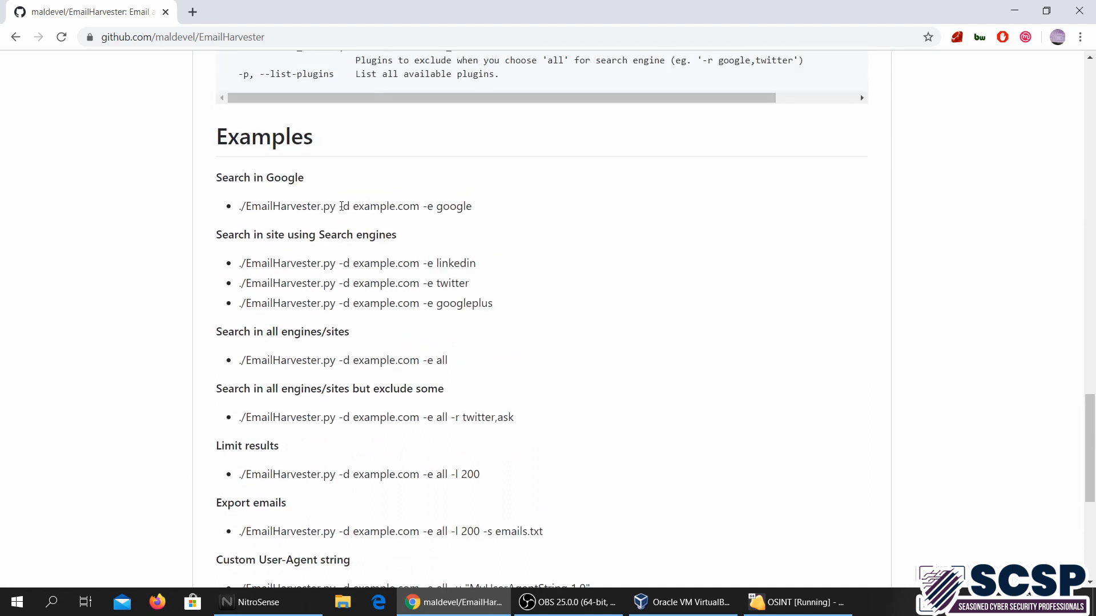
double_click(290, 205)
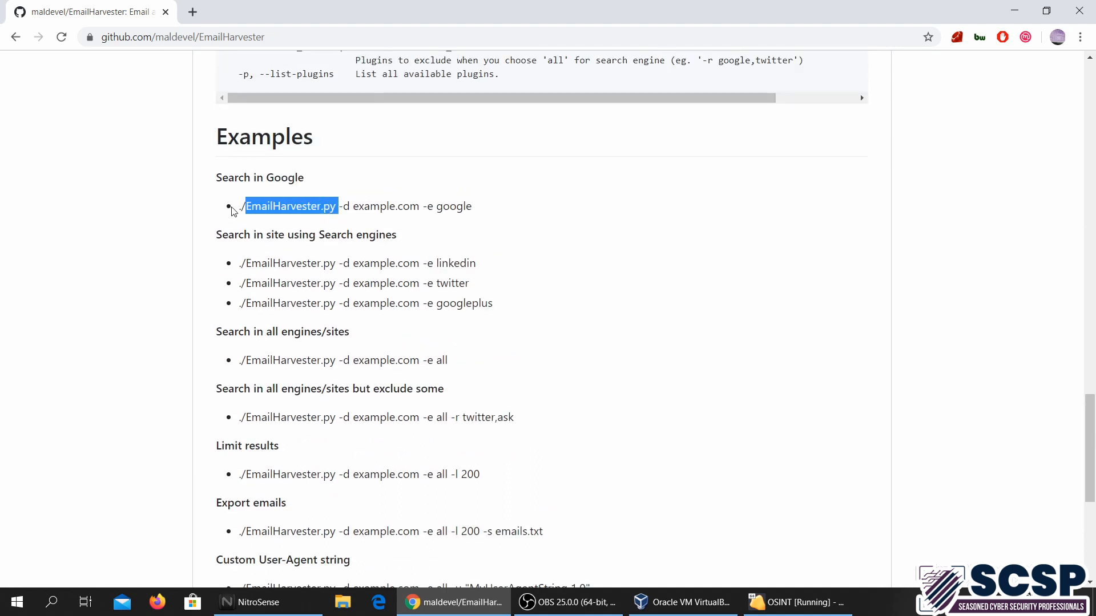
mouse_move(772, 577)
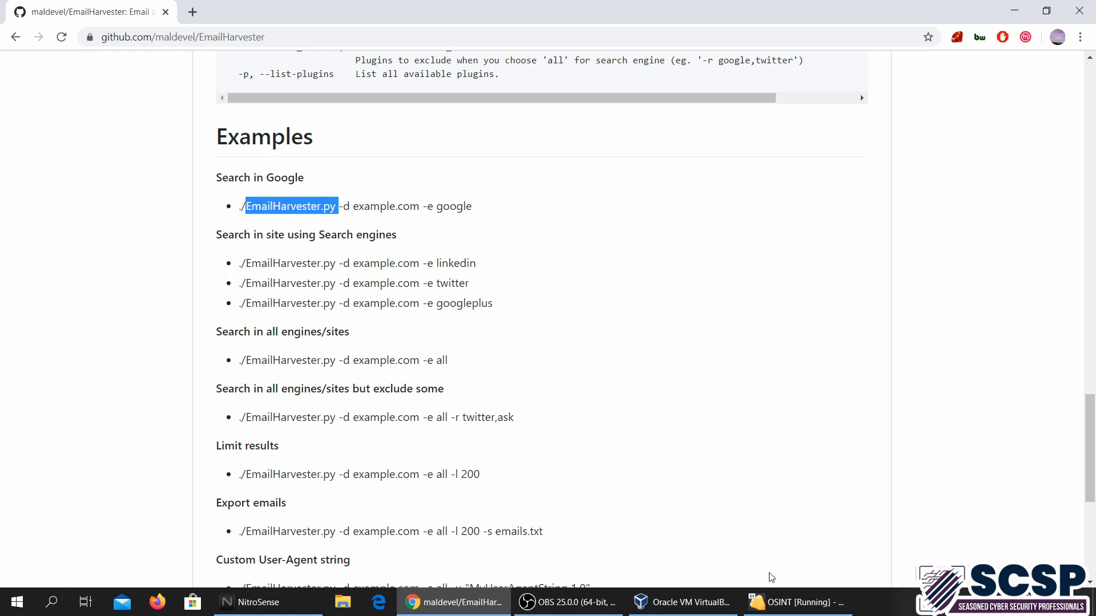
click(796, 603)
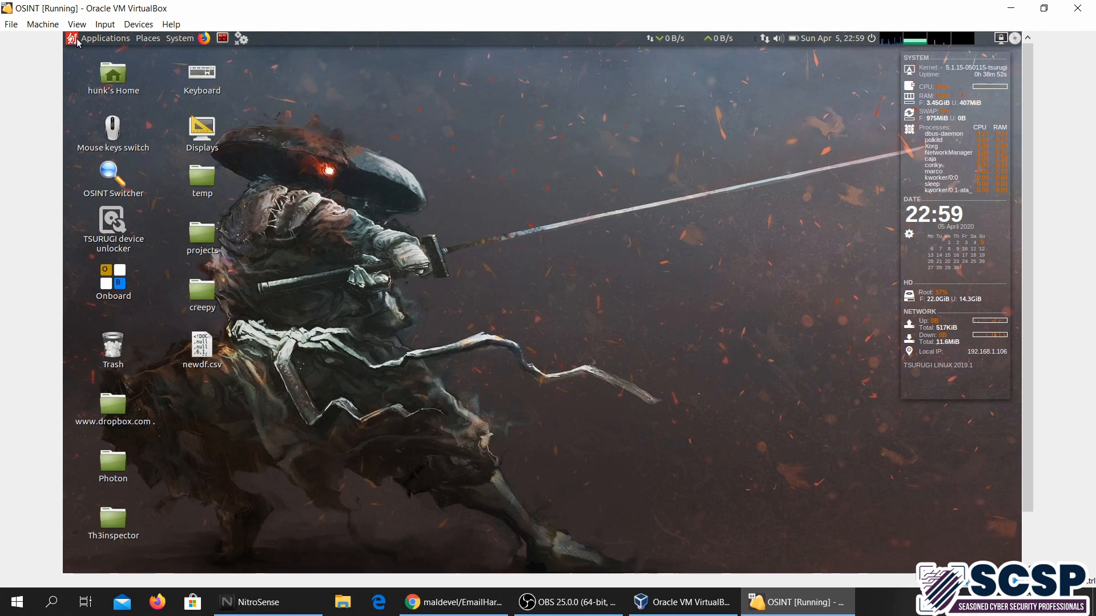
- Launch EmailHarvester from the VM's Applications > TSURUGI > OSINT menu
click(105, 38)
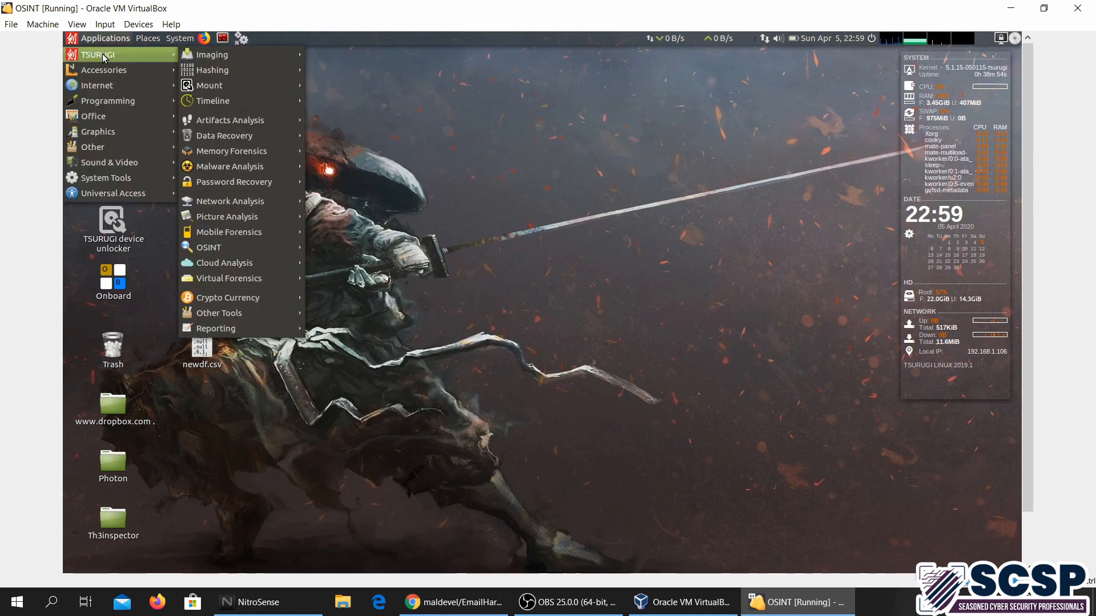
mouse_move(238, 247)
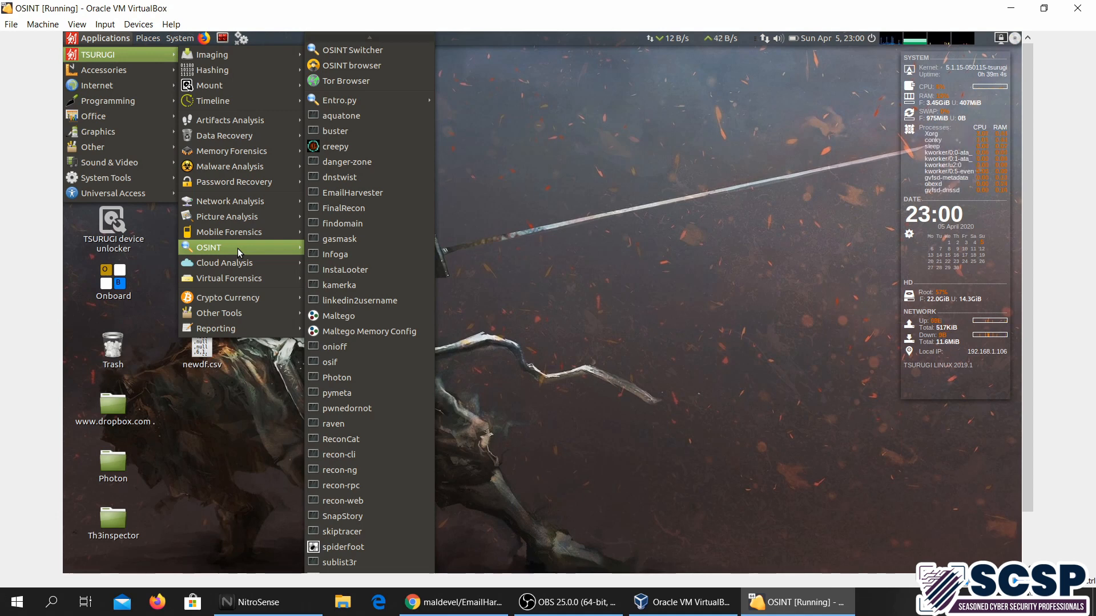
mouse_move(396, 224)
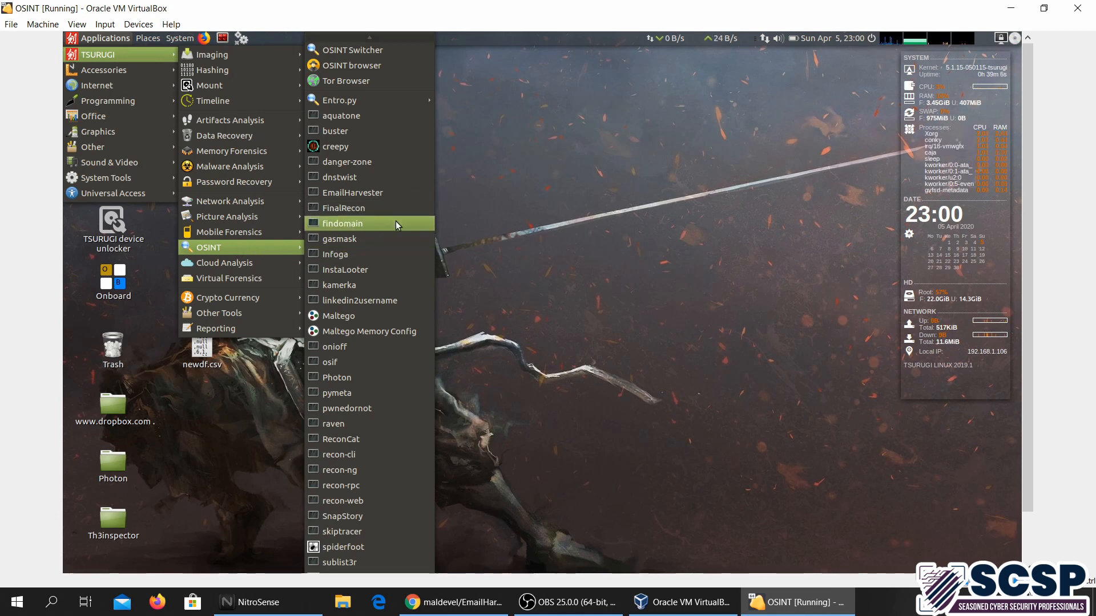
mouse_move(247, 243)
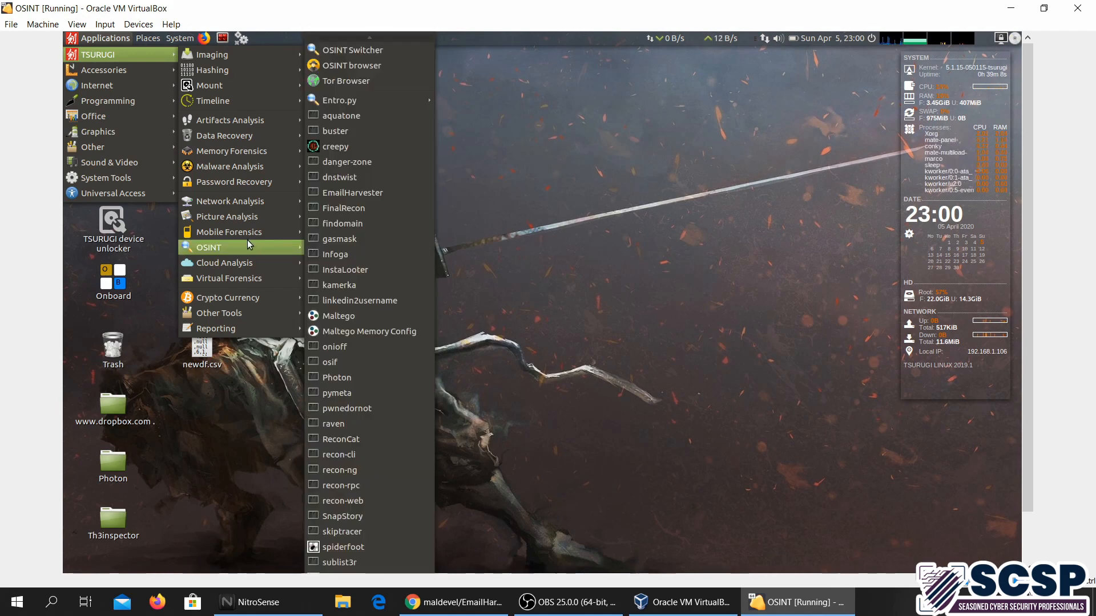
mouse_move(371, 224)
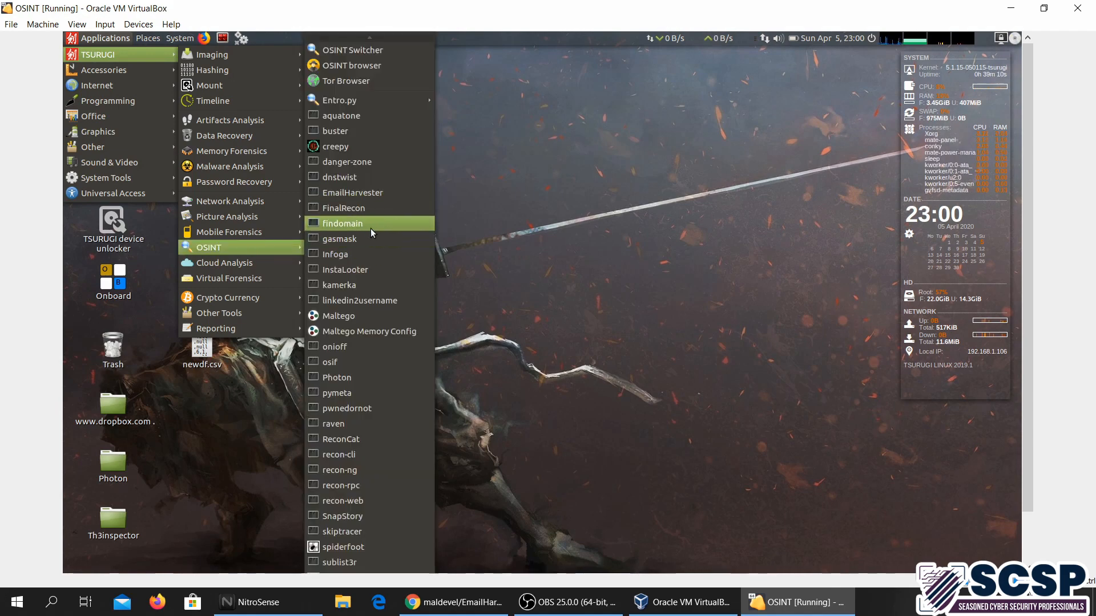
mouse_move(377, 268)
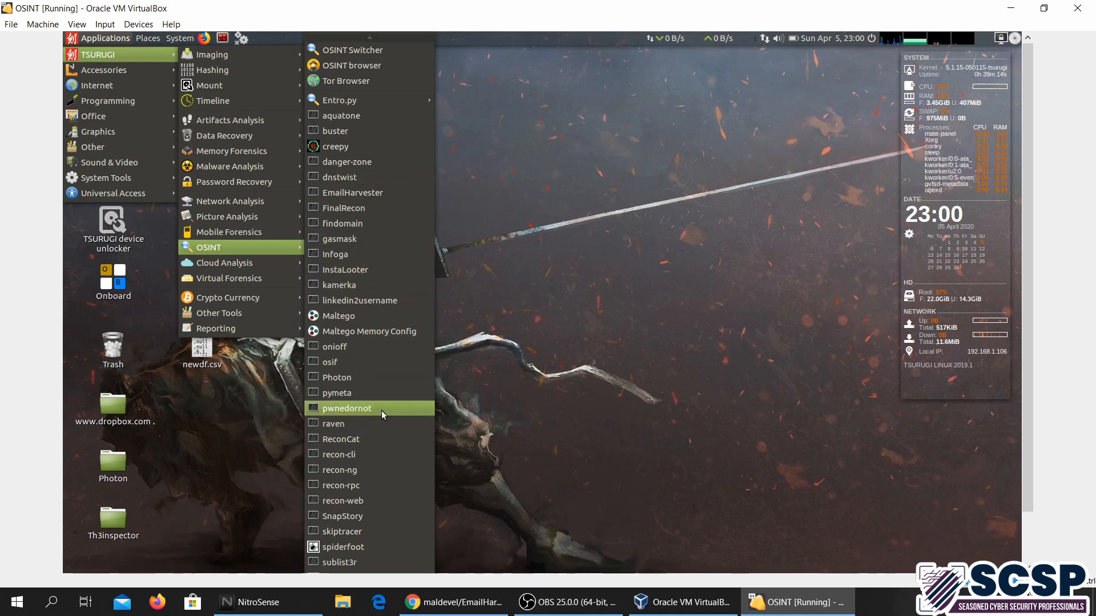
mouse_move(368, 208)
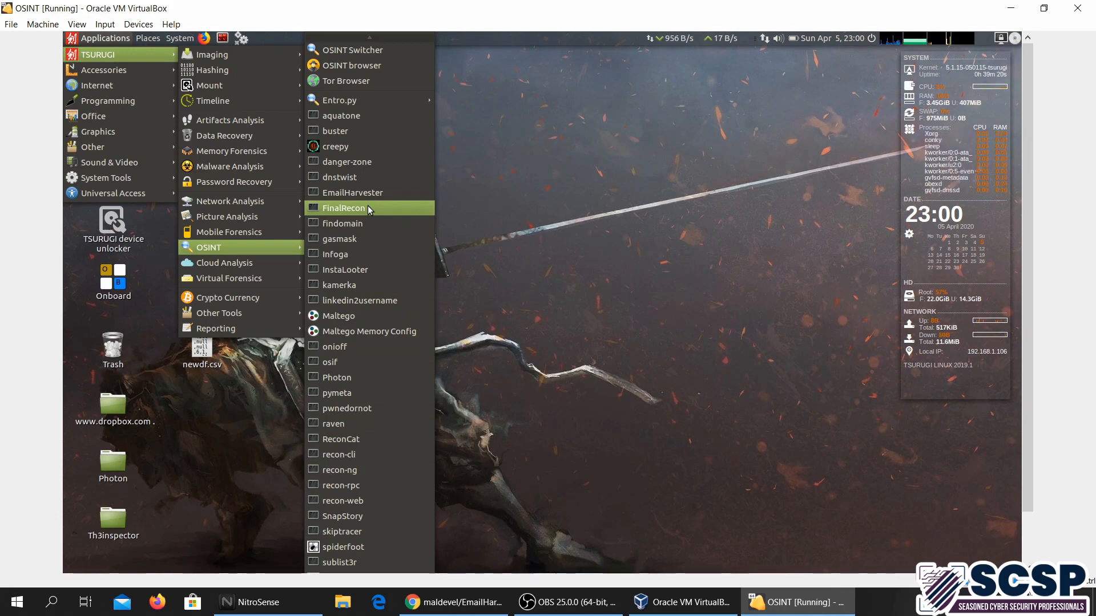
click(343, 208)
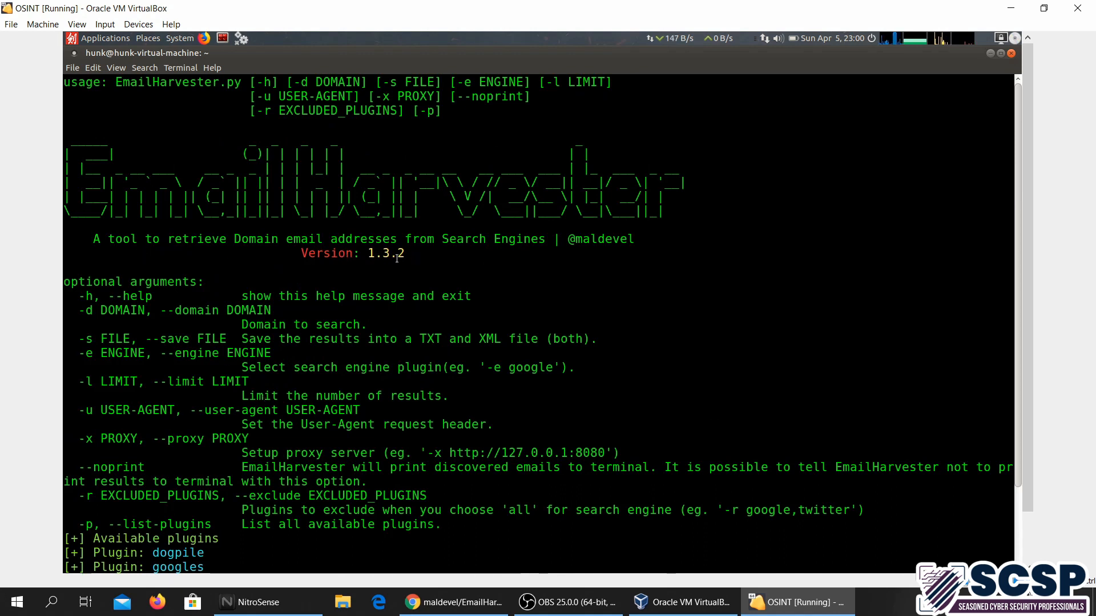
mouse_move(500, 257)
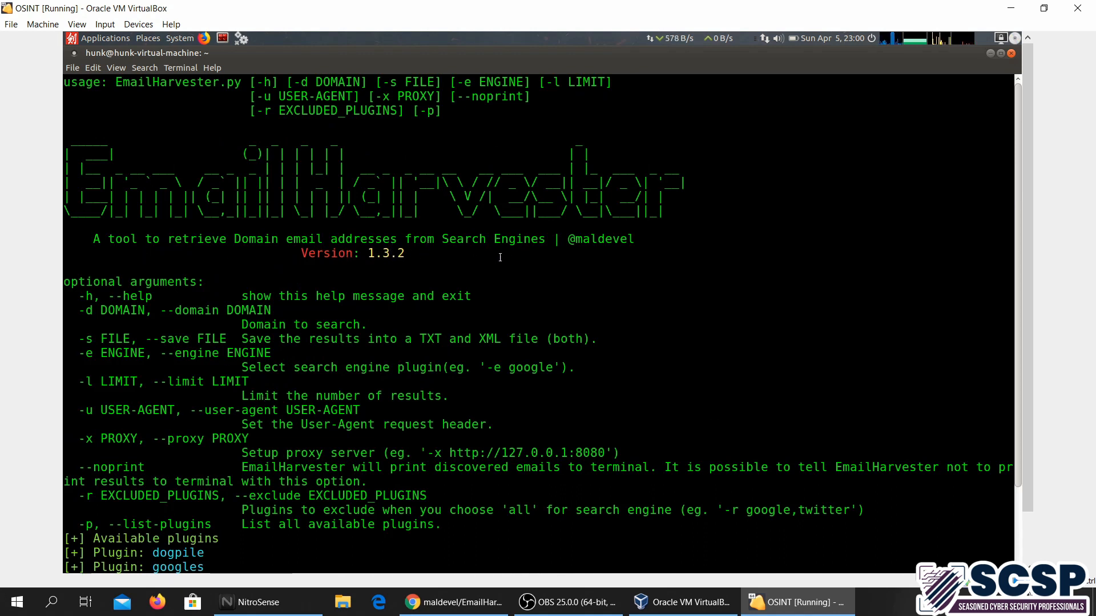
- Scroll through EmailHarvester's help text and plugin list down to youtube
scroll(down, 3)
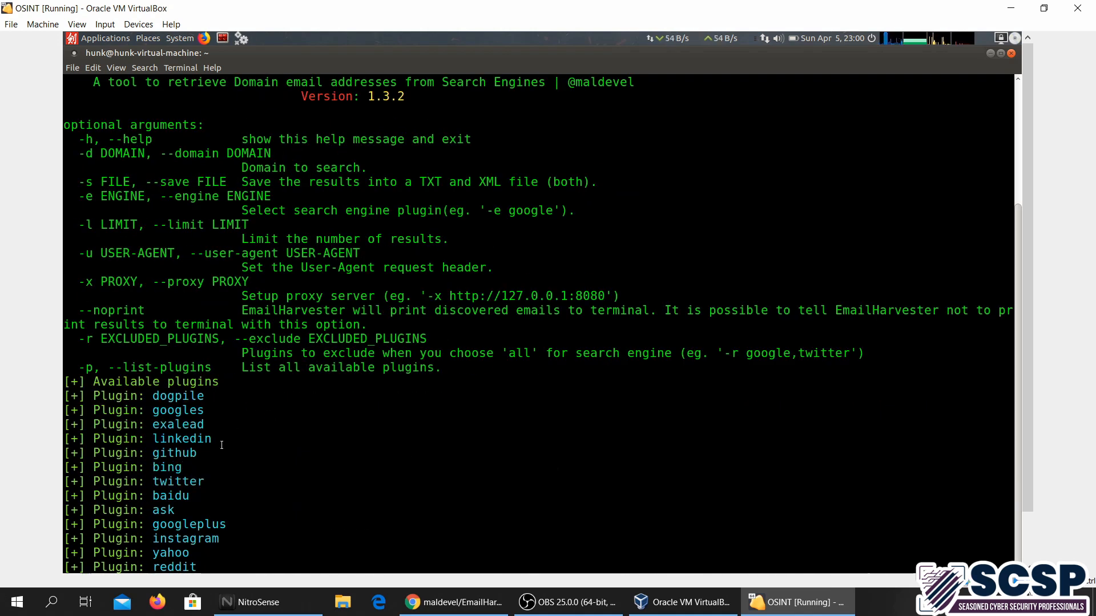
mouse_move(502, 433)
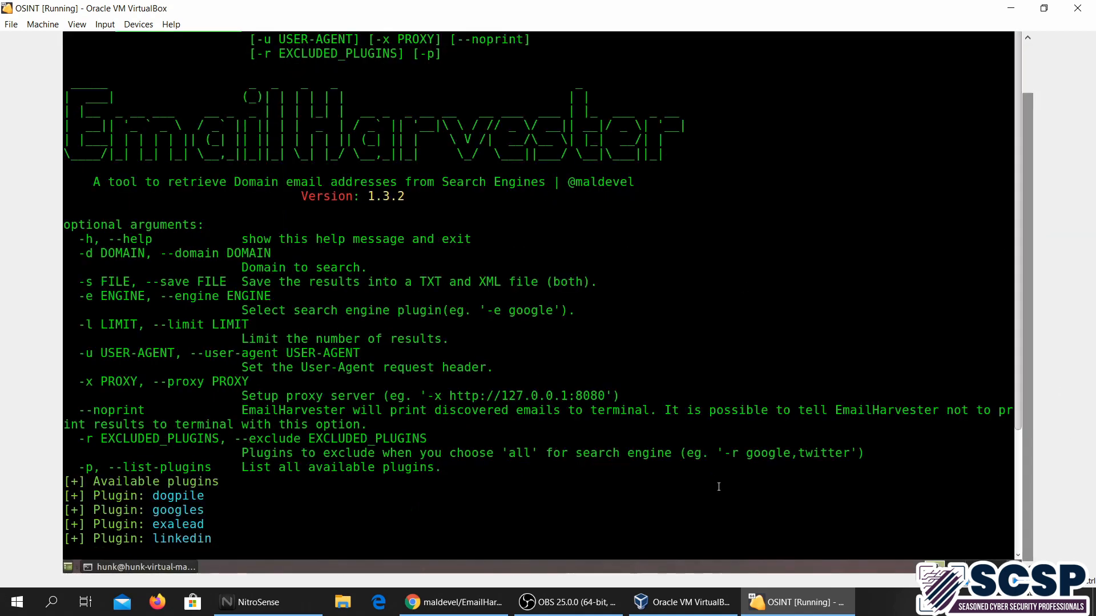
scroll(down, 3)
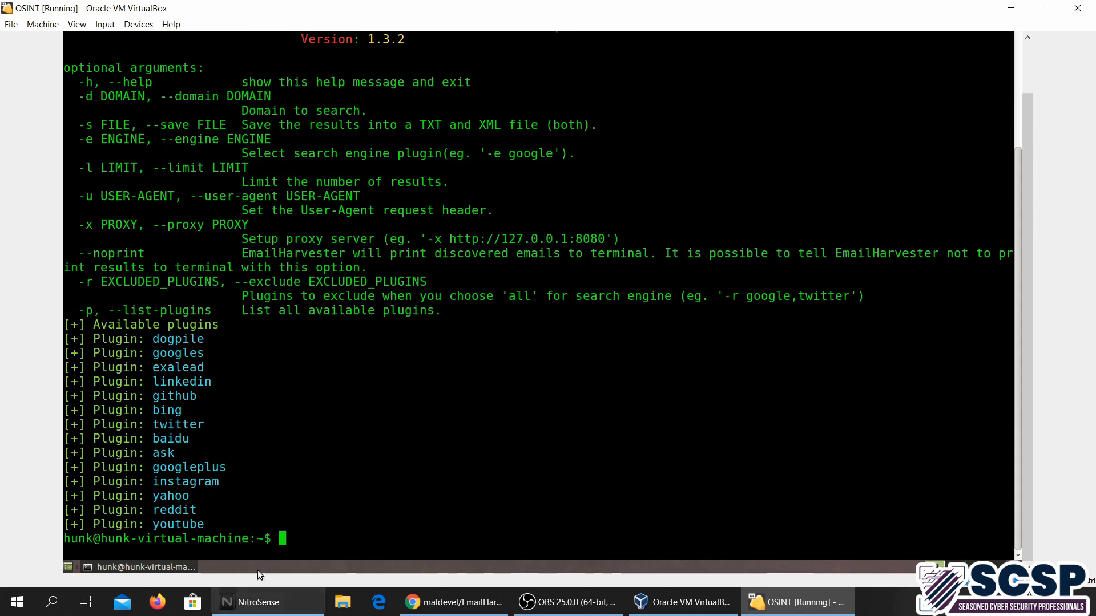
- Type 'EmailHarvester.py -d dropbox.com -e all' and highlight the dropbox.com domain
text(EmailHar)
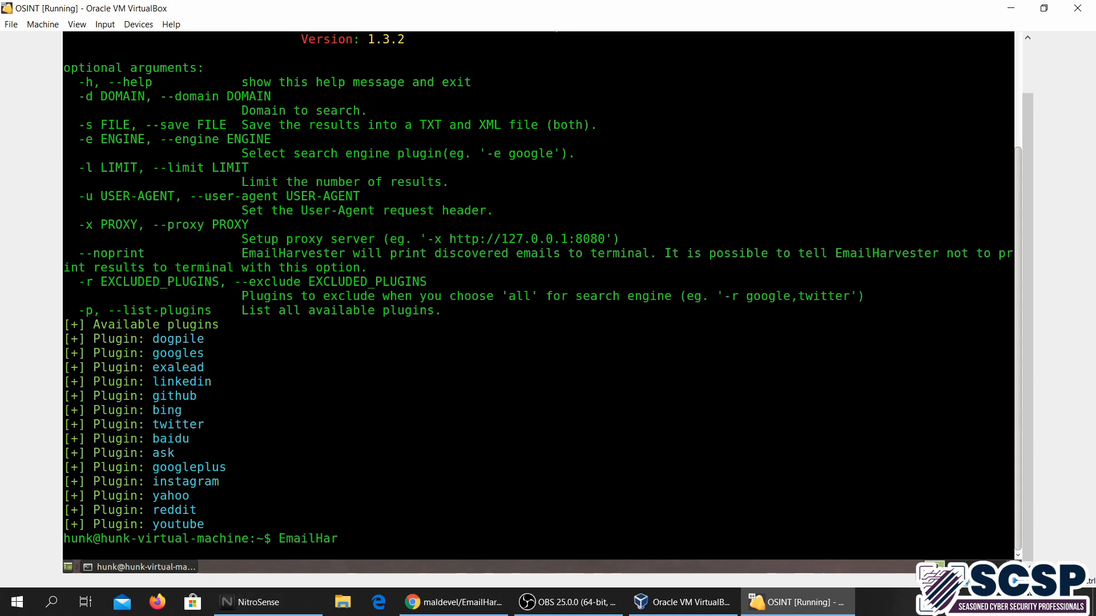
text(vester.p)
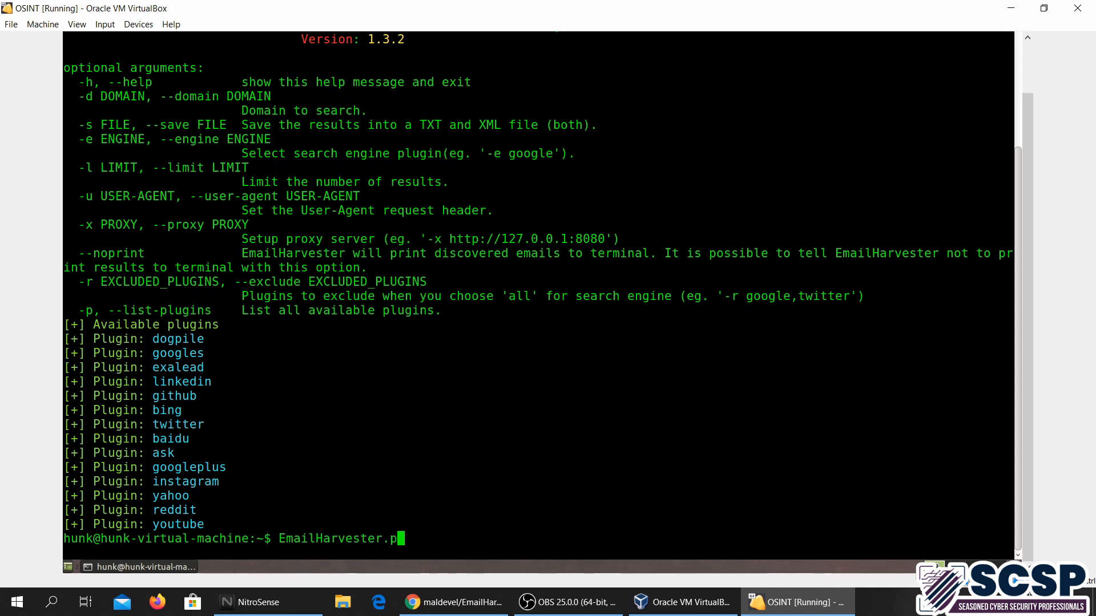
text(y)
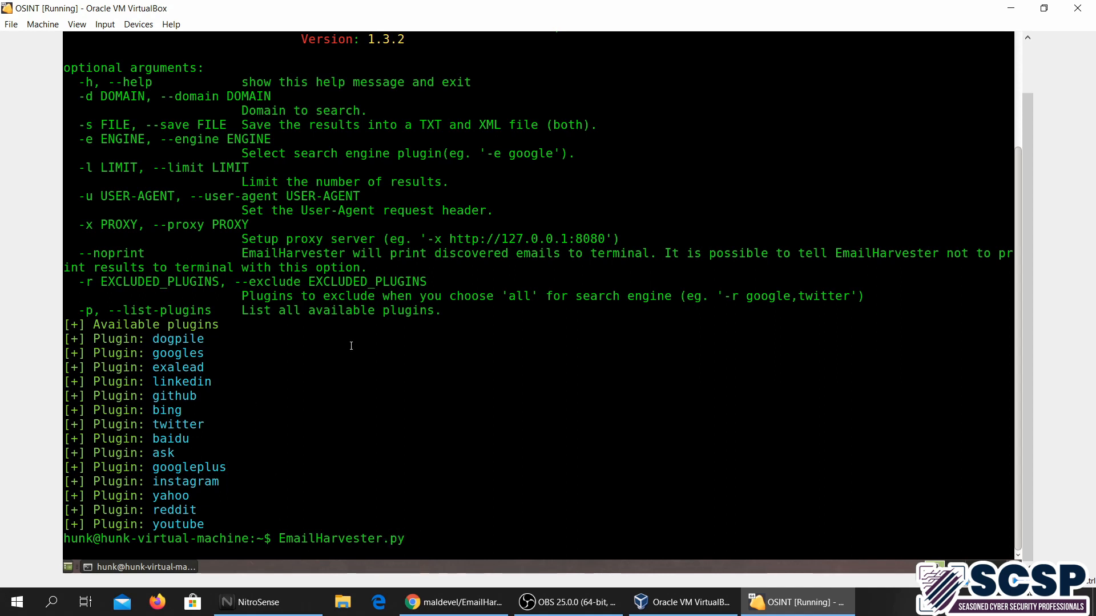
text(-d)
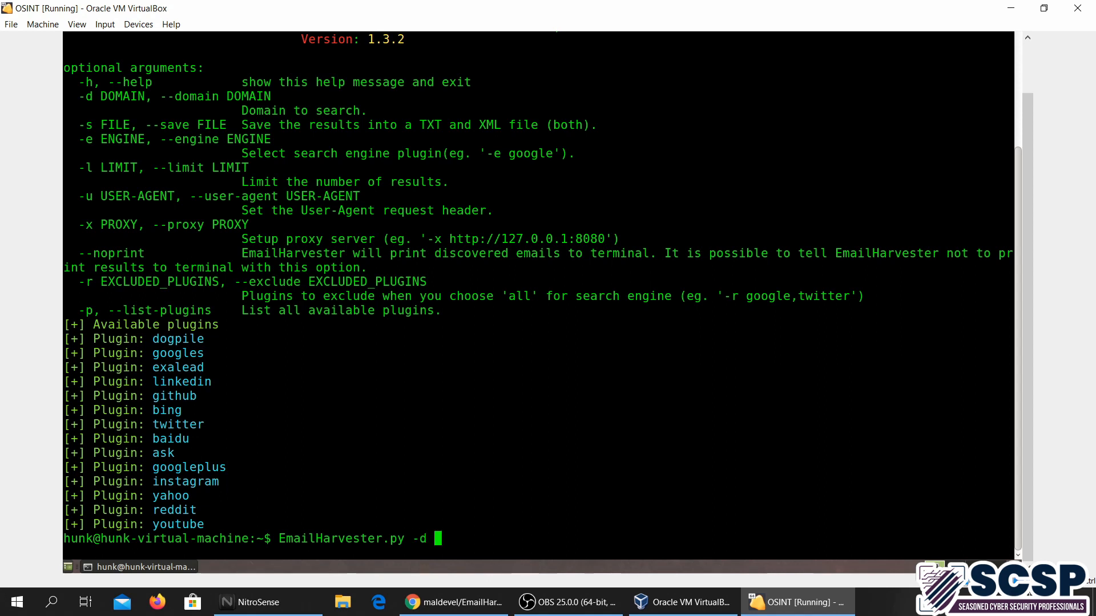
text(drop)
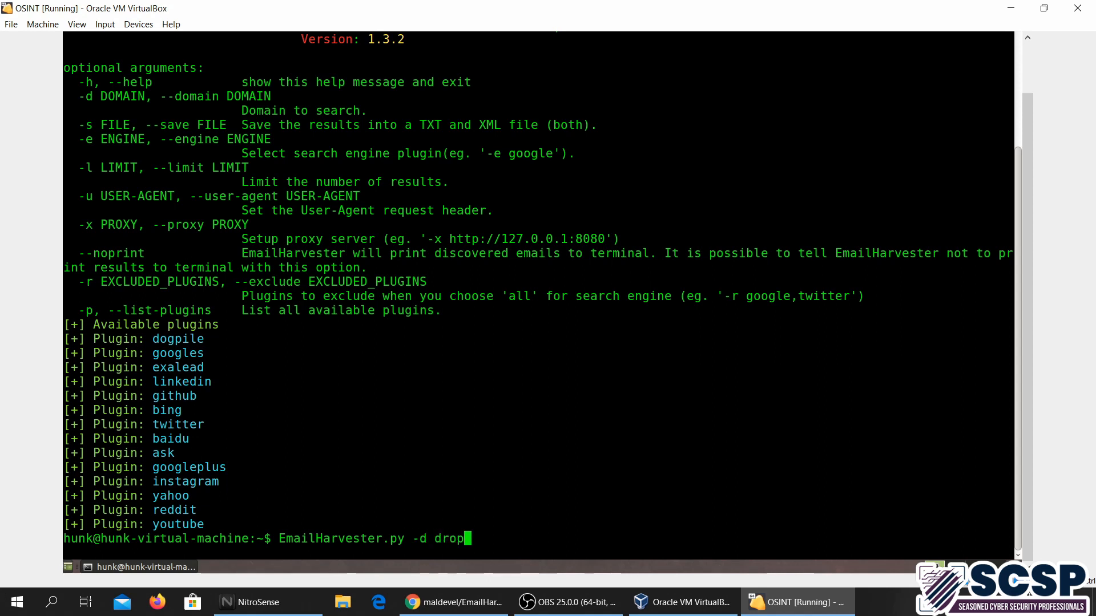
text(box)
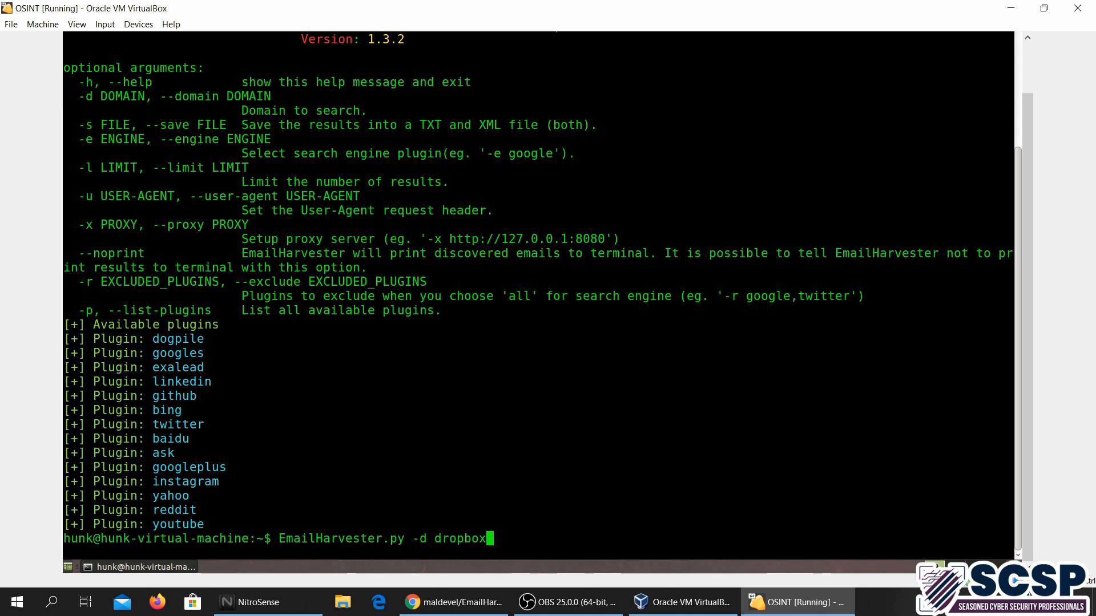
text(.com)
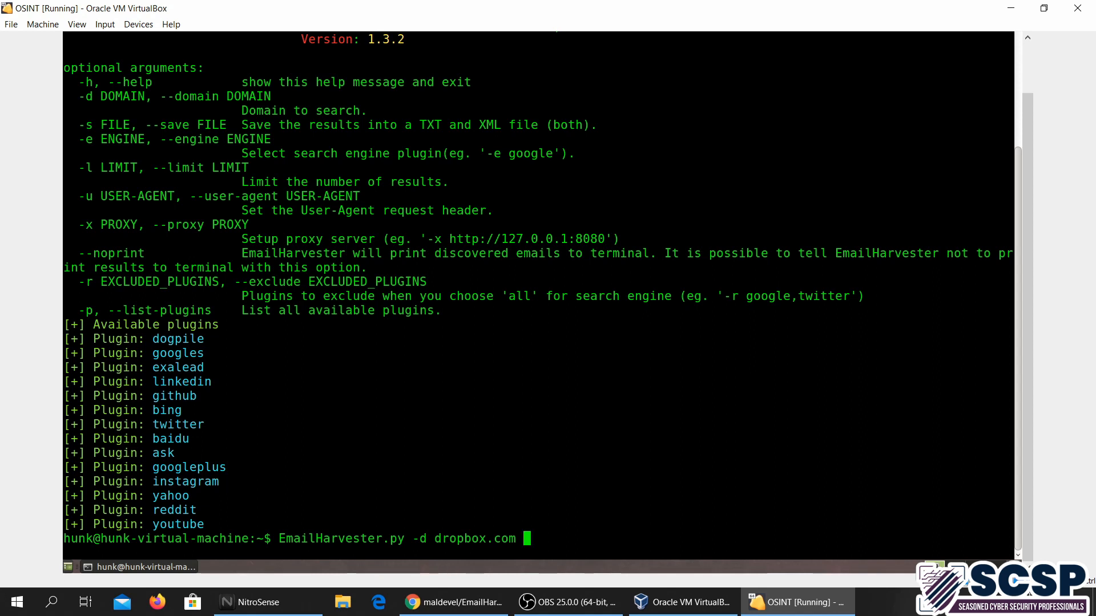
text(-e)
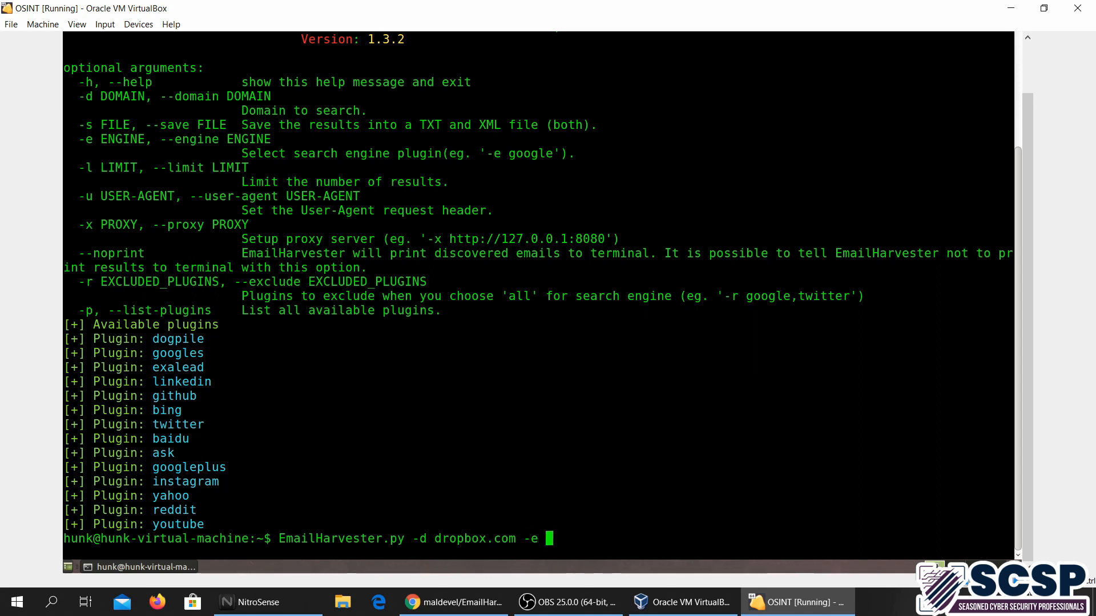
text(all)
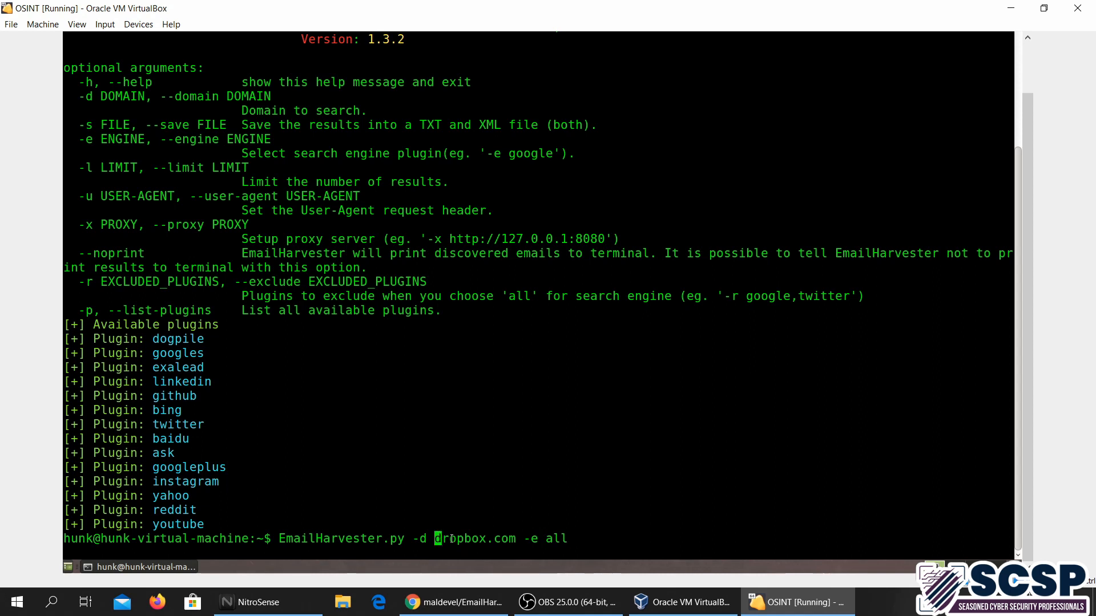
double_click(473, 539)
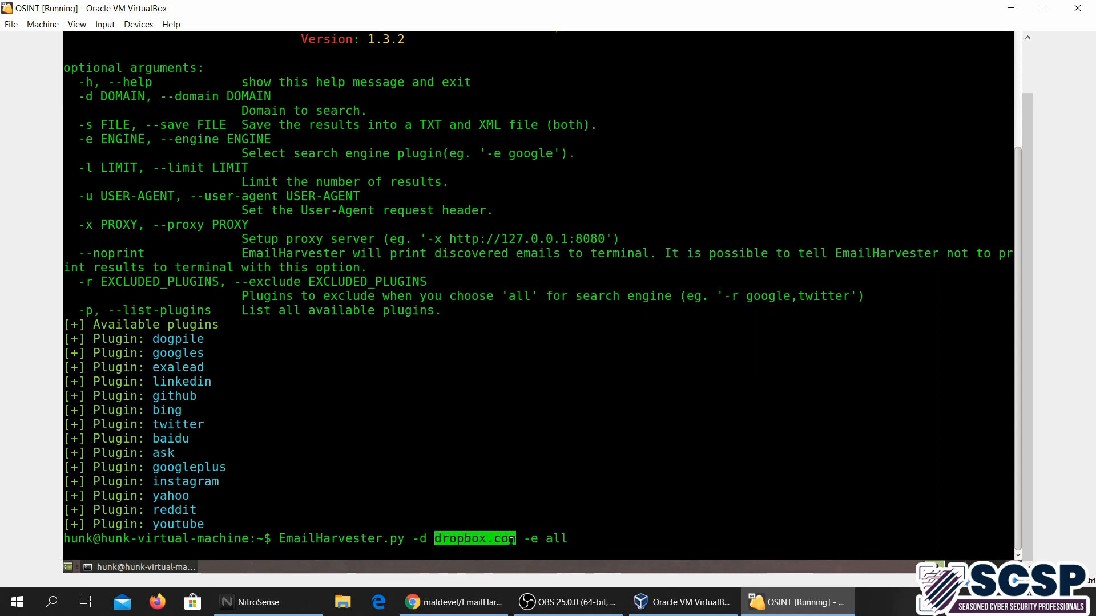
mouse_move(594, 527)
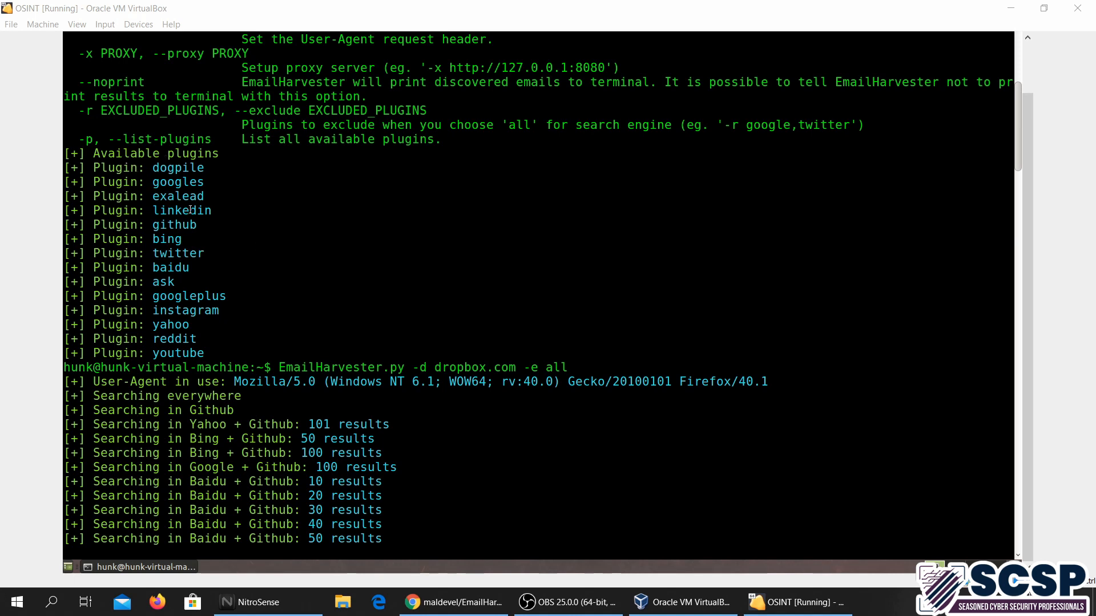
mouse_move(131, 226)
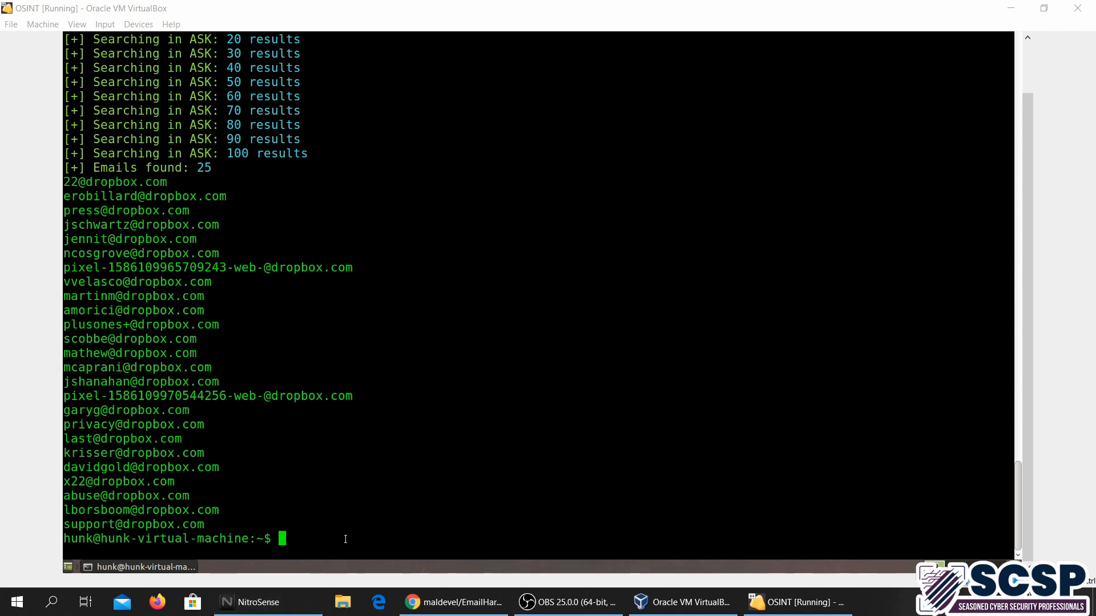
- Recall the dropbox.com all-engine command, remove 'all', and check the README examples before returning
text(EmailHarvester.py -d dropbox.com -e all)
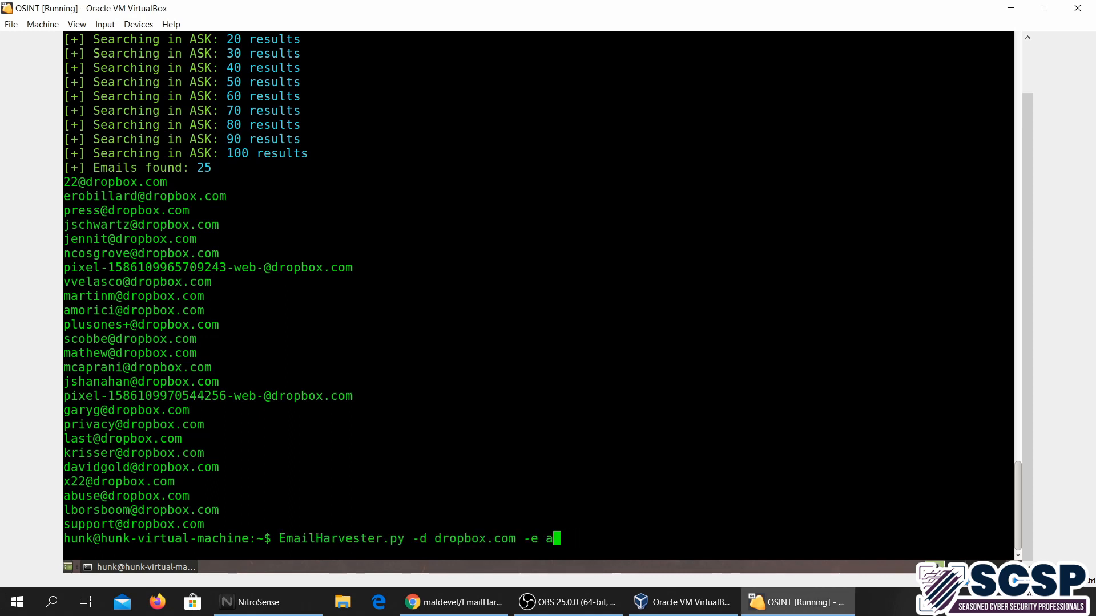
key(BackSpace)
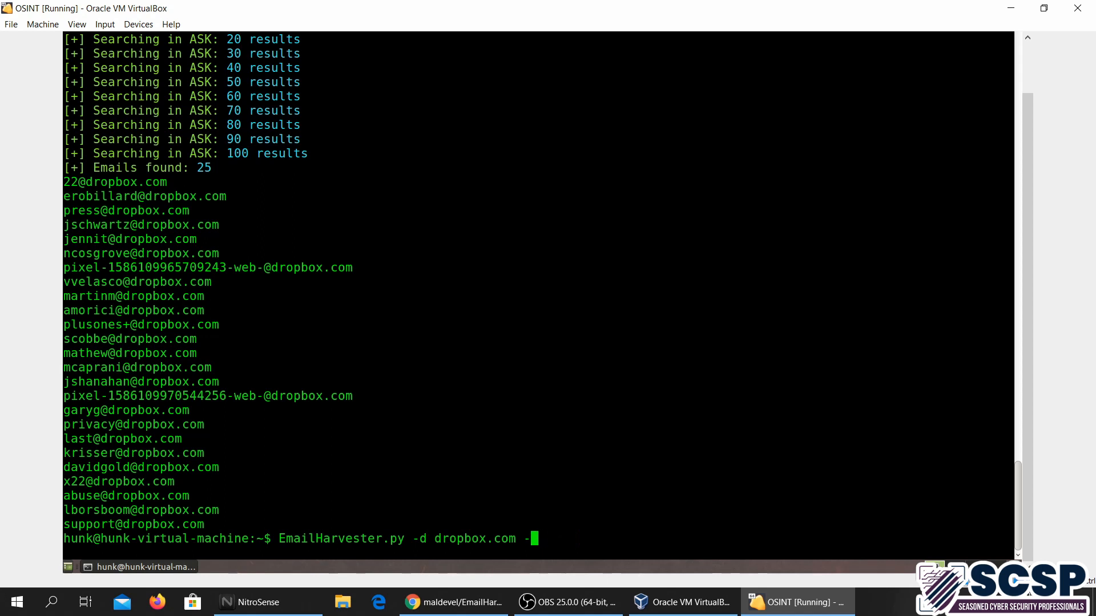
text(=)
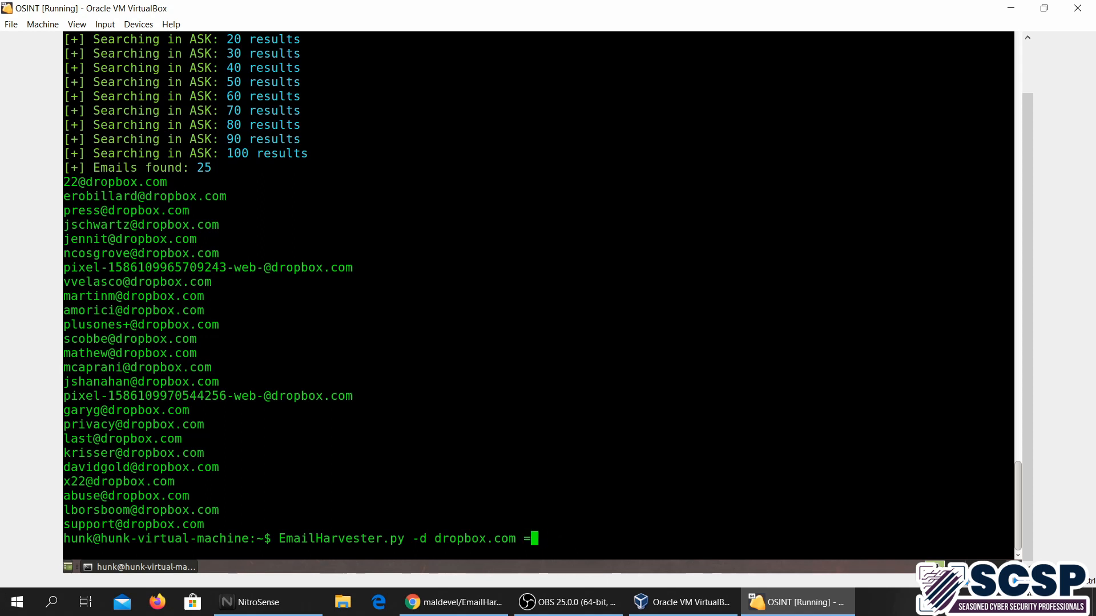
text(-f)
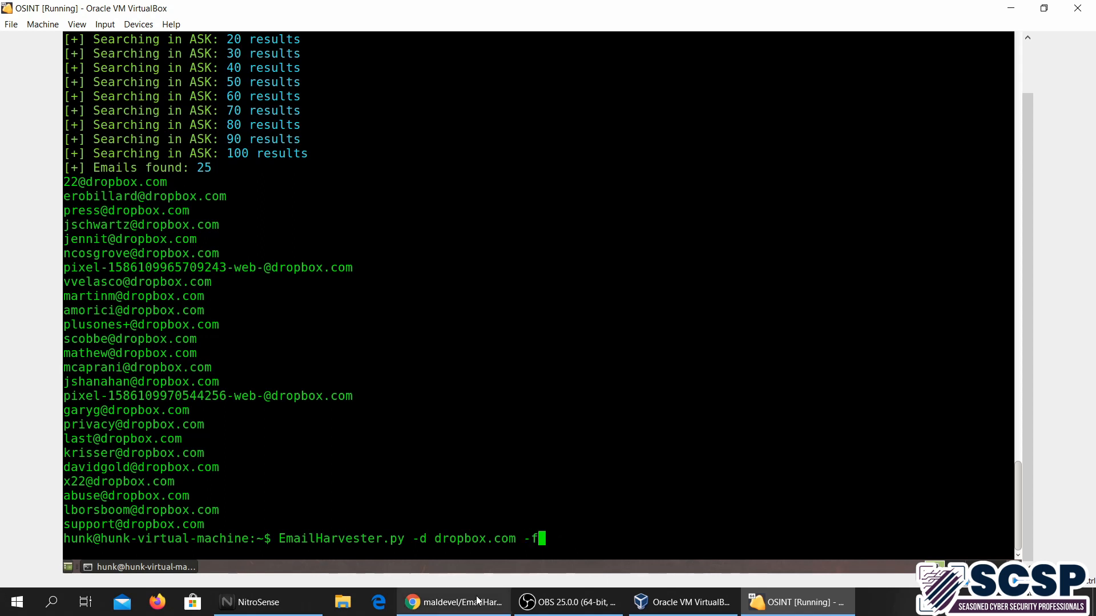
click(453, 601)
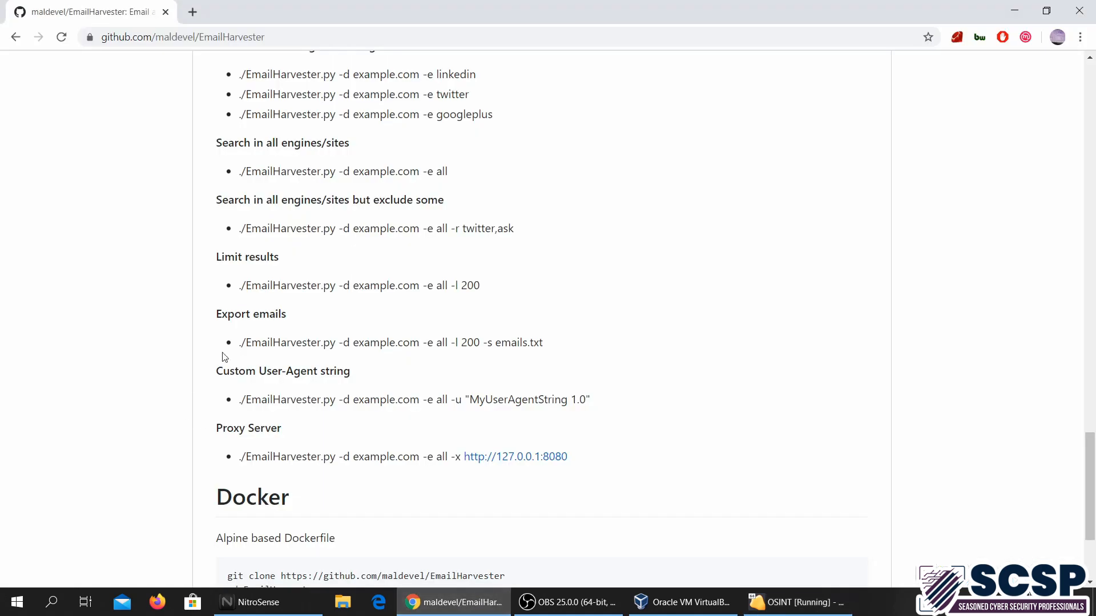
mouse_move(327, 333)
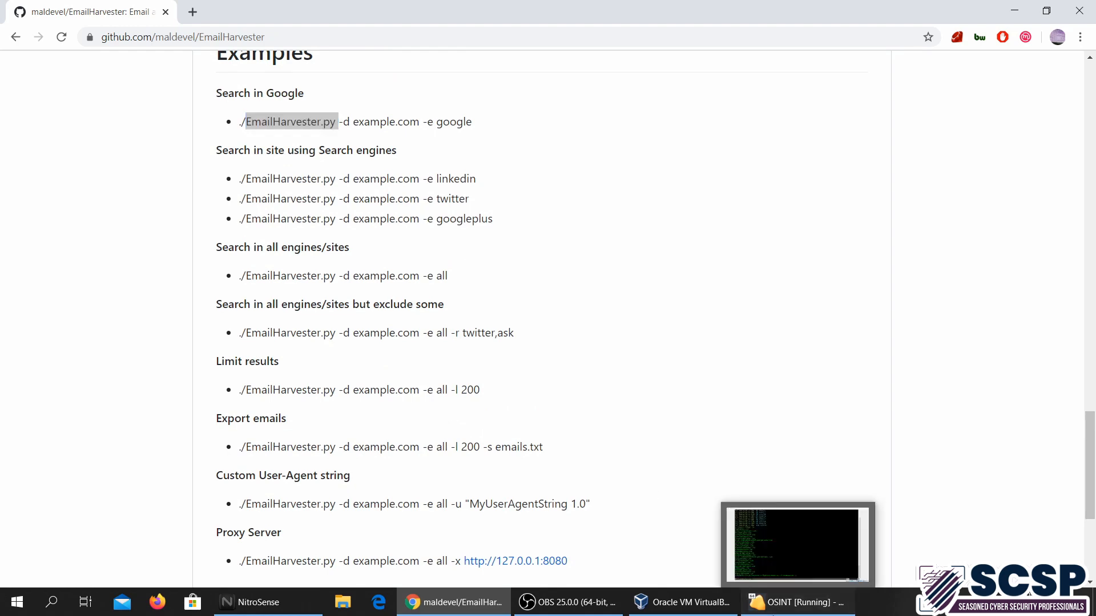
click(796, 602)
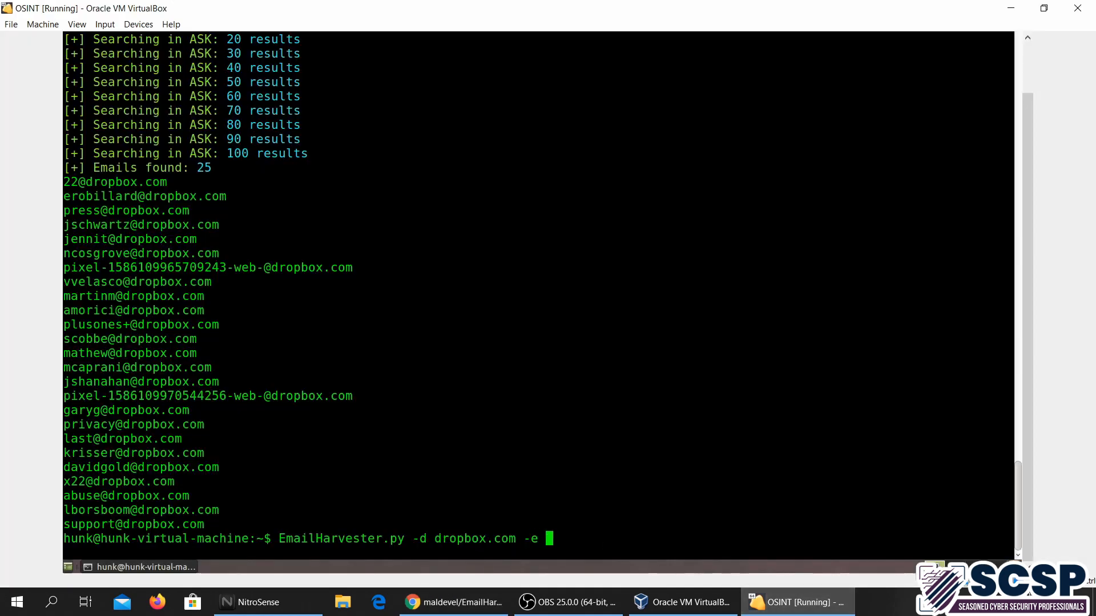
- Run the dropbox.com search with 'twitter' as the only engine
text(twitter)
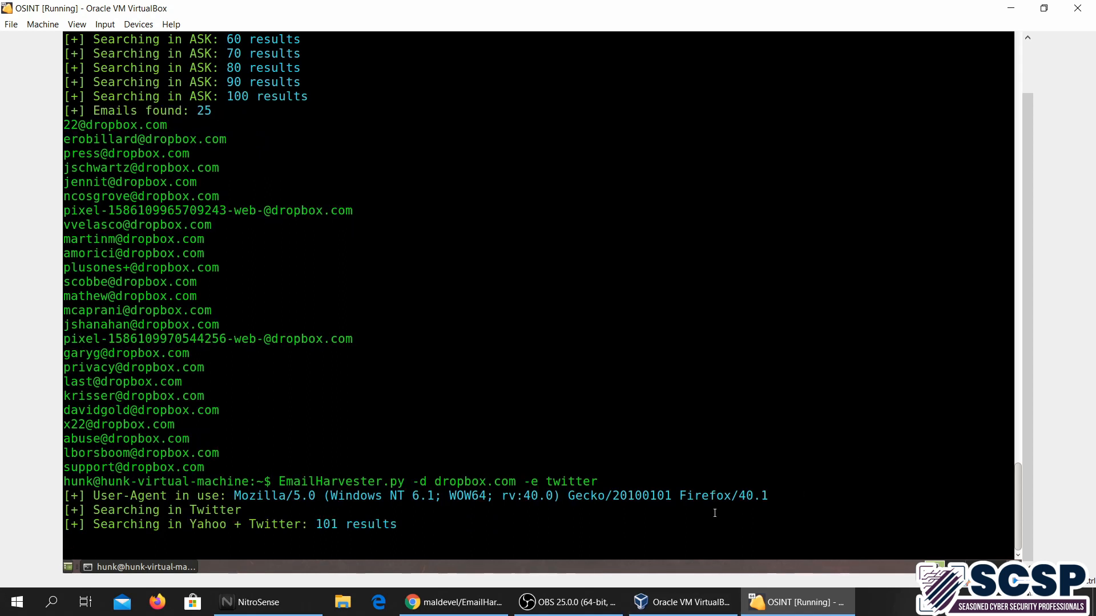
mouse_move(382, 525)
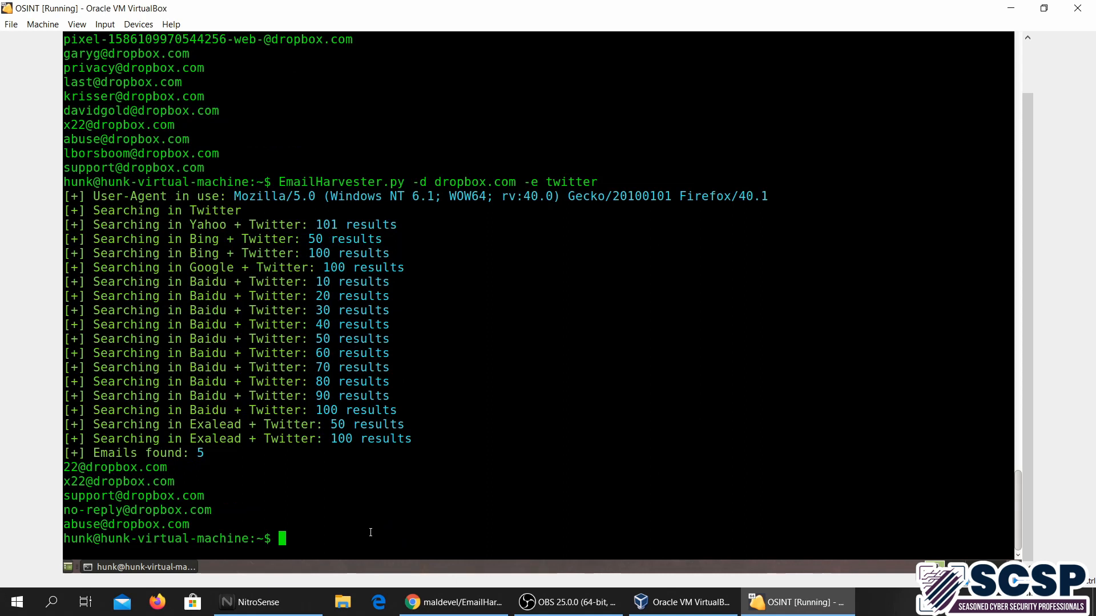
- Type 'EmailHarvester.py -d dropbox.com -e twitter -l 2 -s email.txt', correcting the limit 20 to 2
text(EmailHarvester.py -d dropbox.com -e twitter)
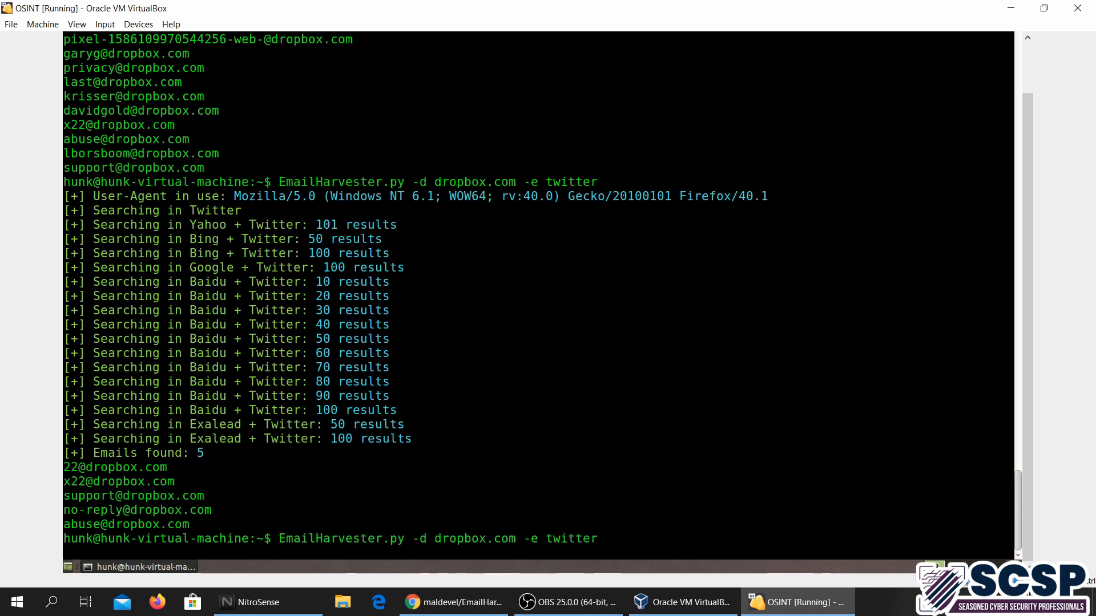
text(-l)
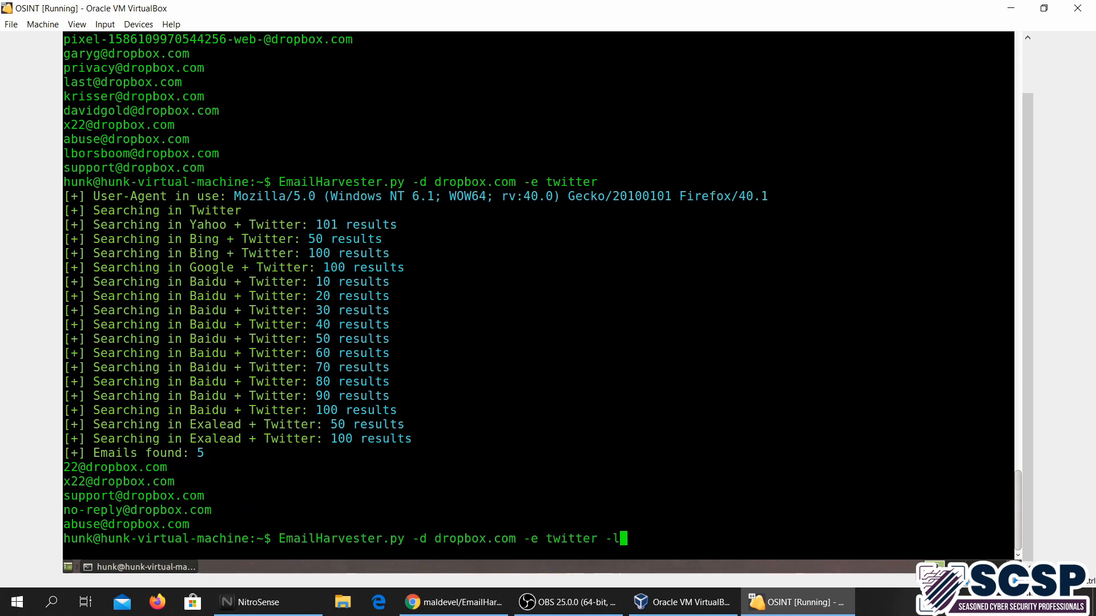
text(20)
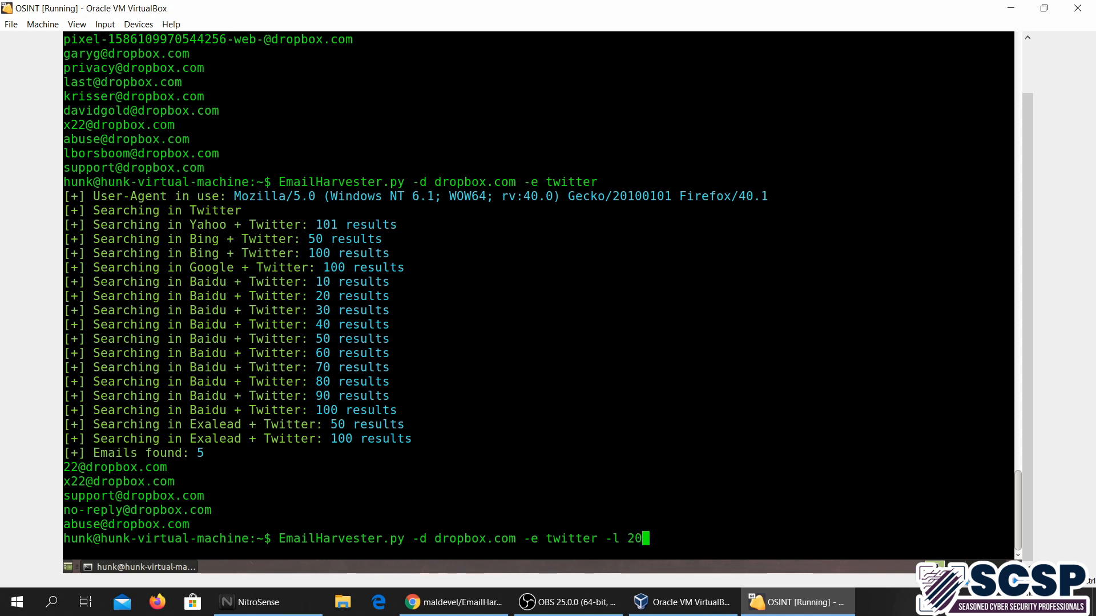
key(Backspace)
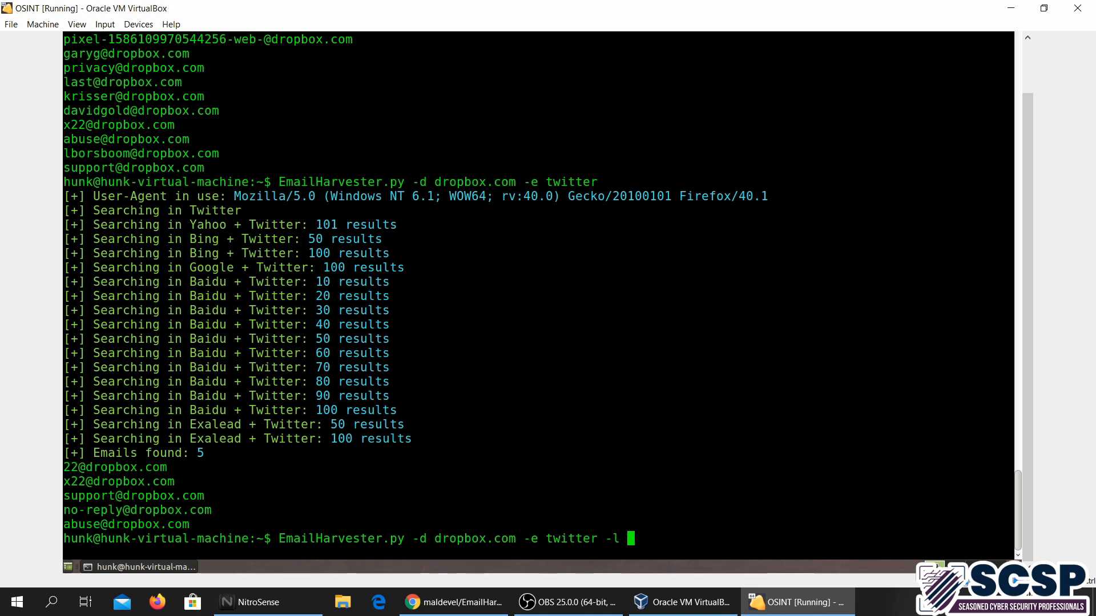
text(2)
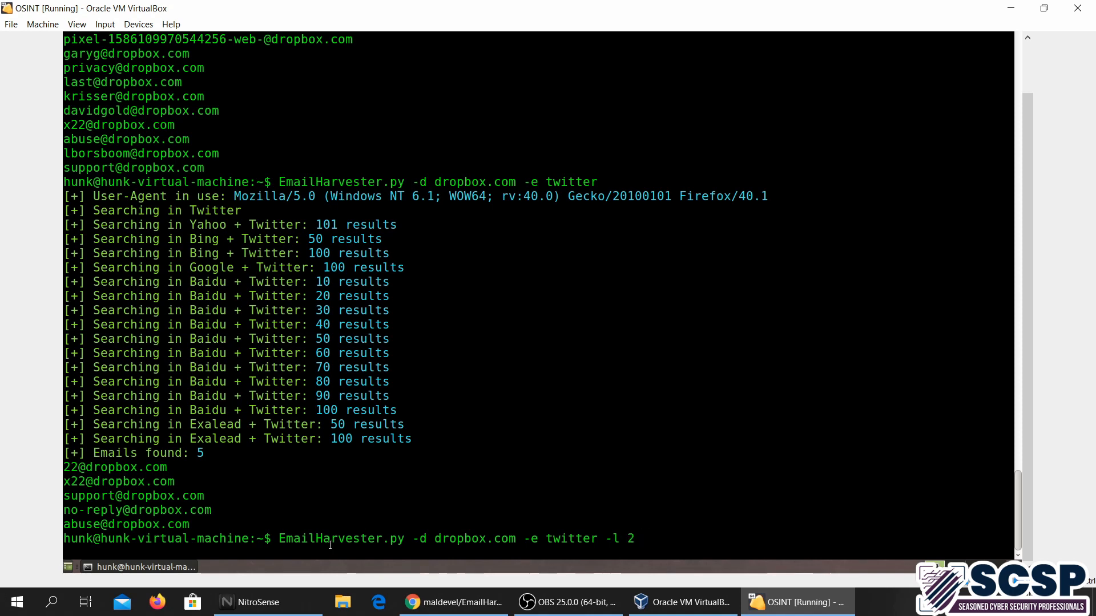
click(453, 603)
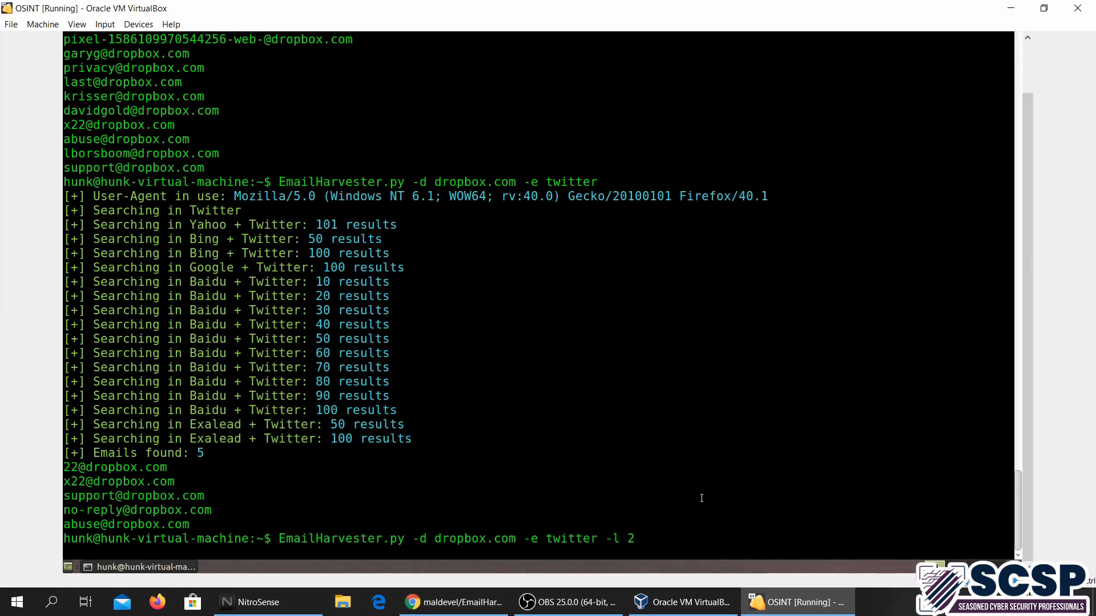
text(-s e)
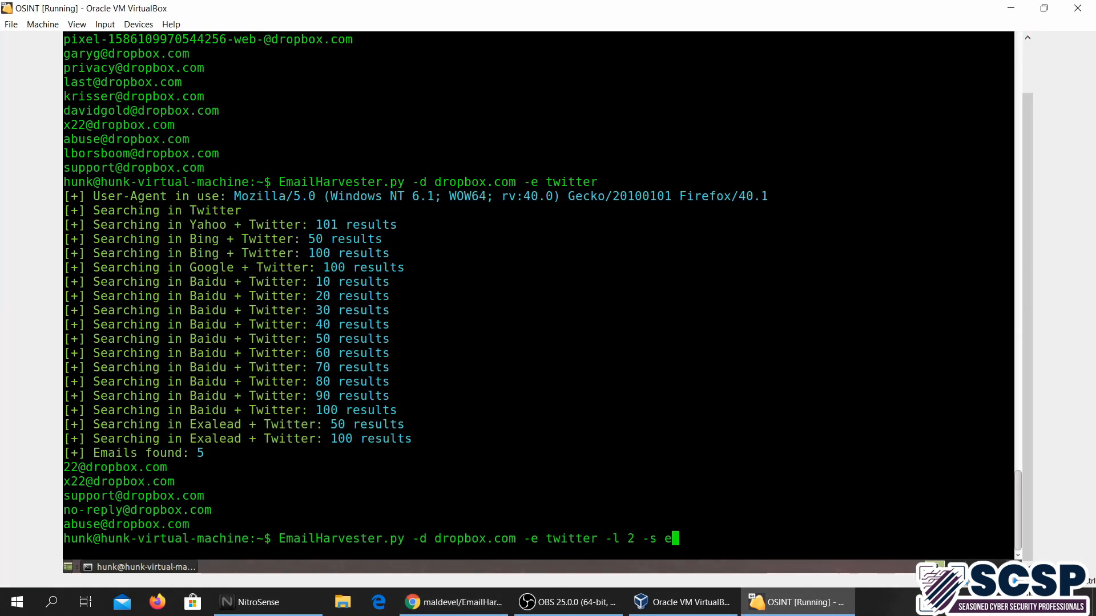
text(mail.t)
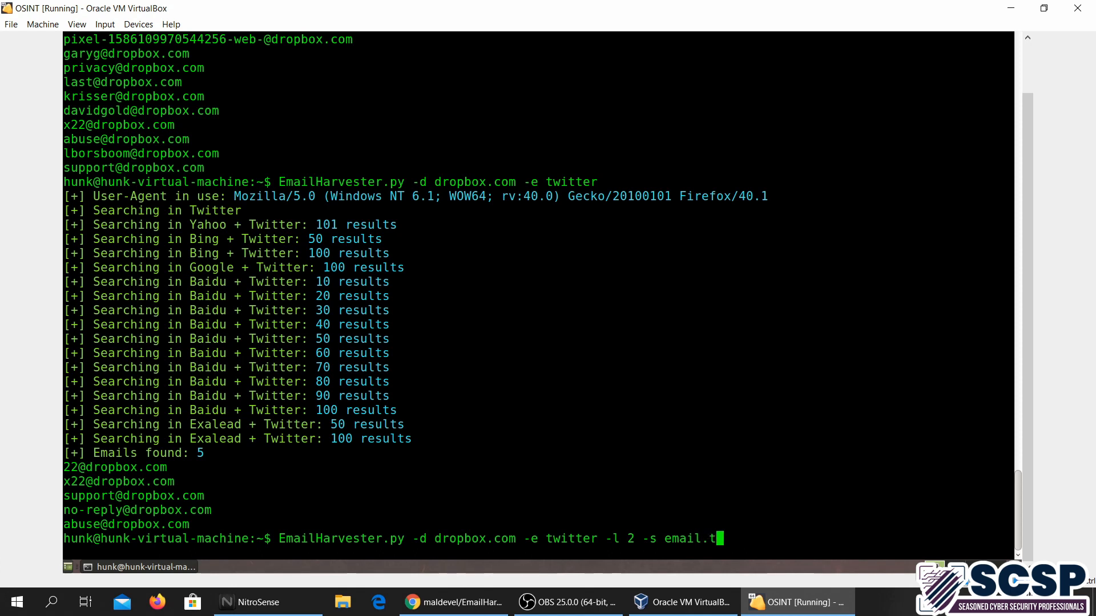
text(xt)
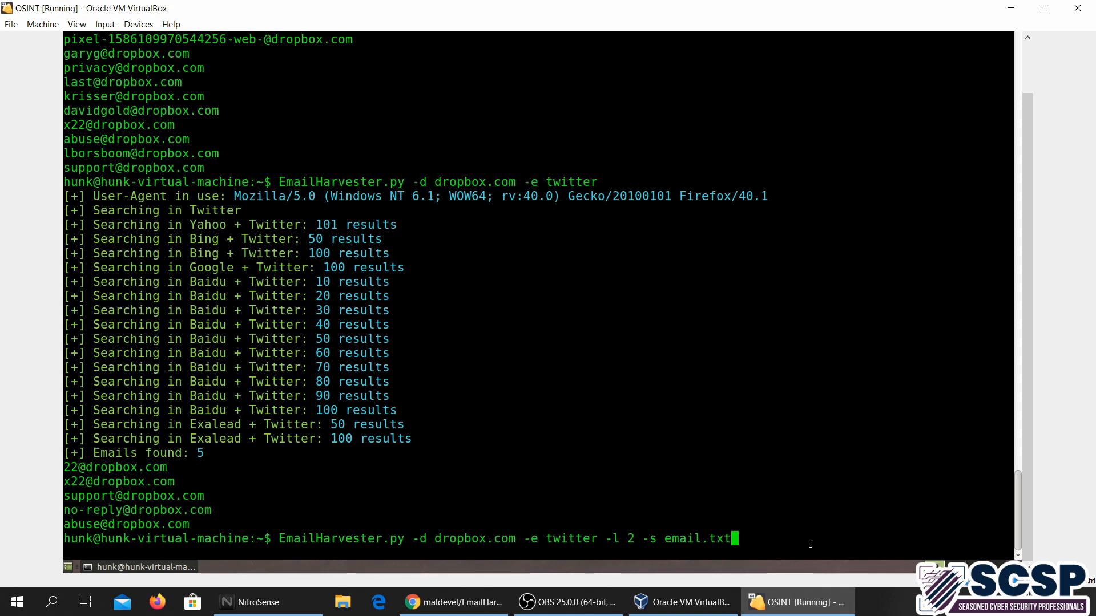
- Check the README's limit-results and export-emails examples in Chrome, then return to the VM terminal
click(453, 602)
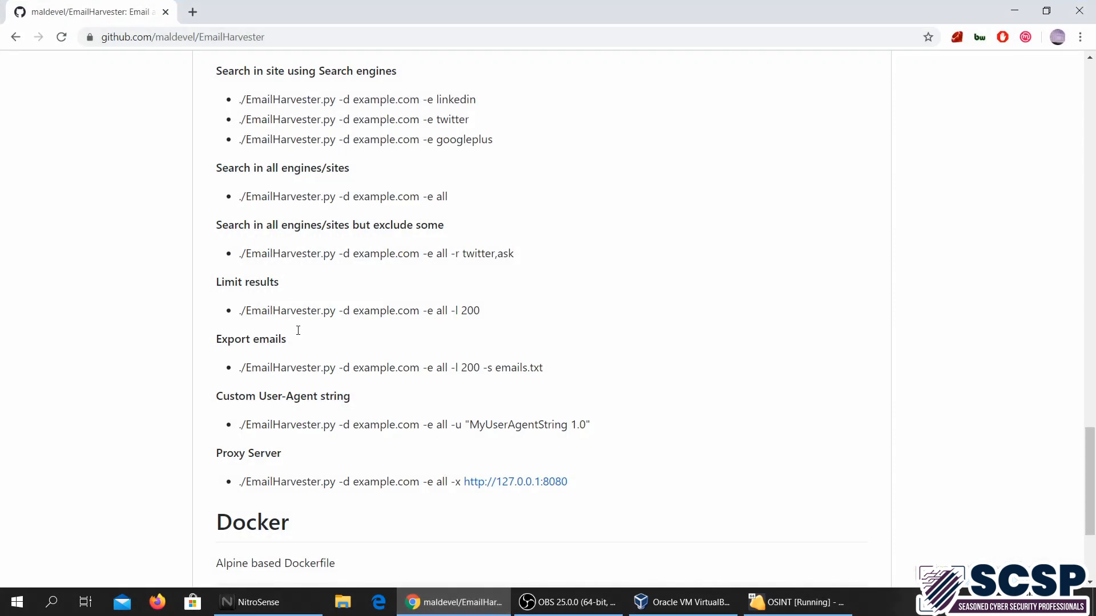
scroll(down, 3)
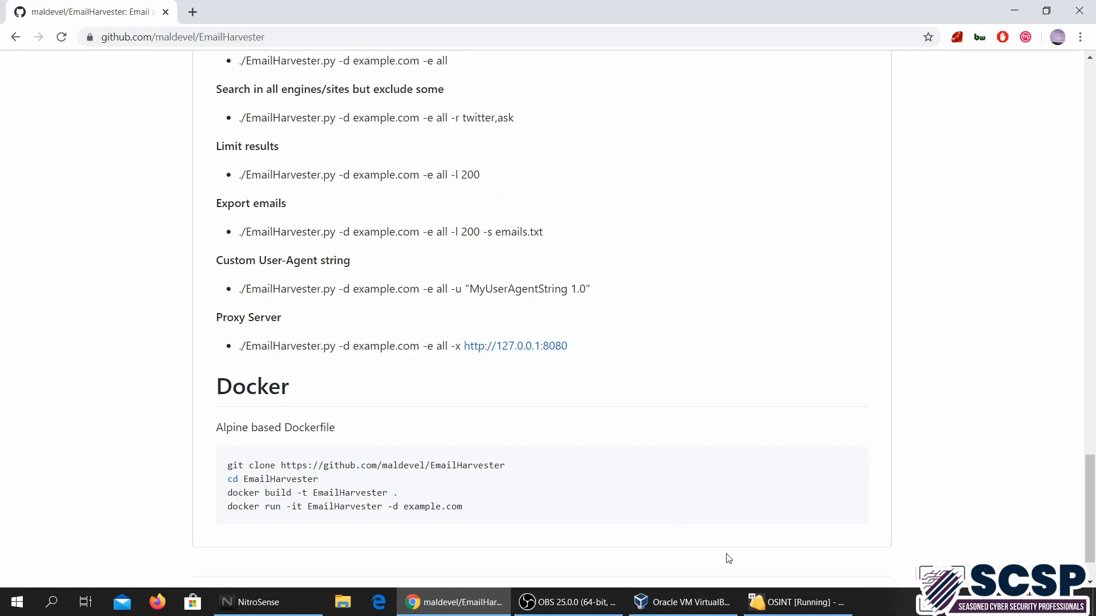
mouse_move(420, 343)
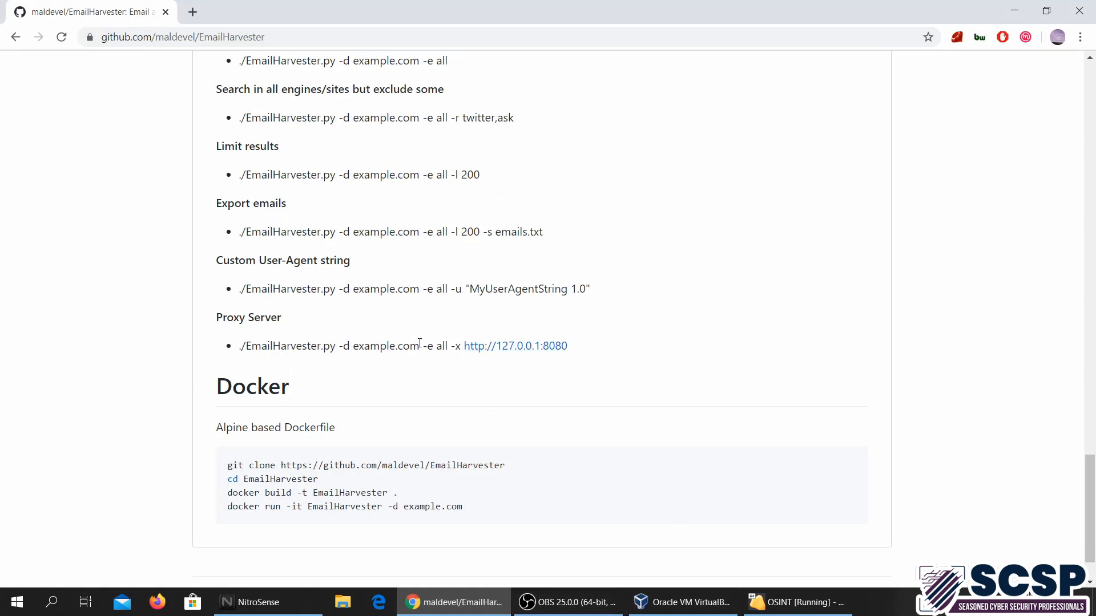
click(796, 601)
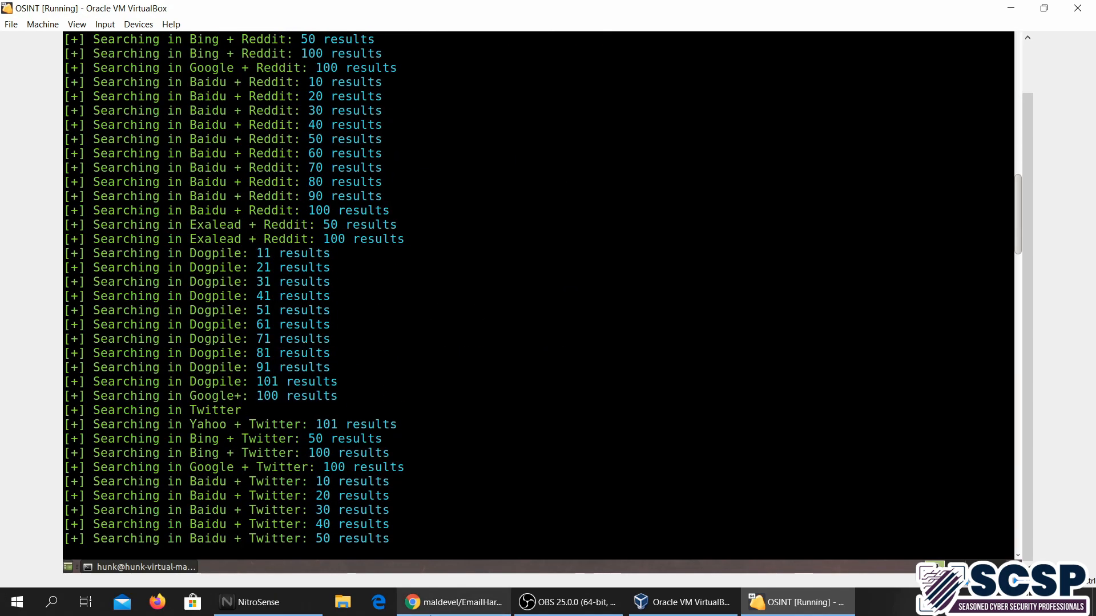
click(453, 601)
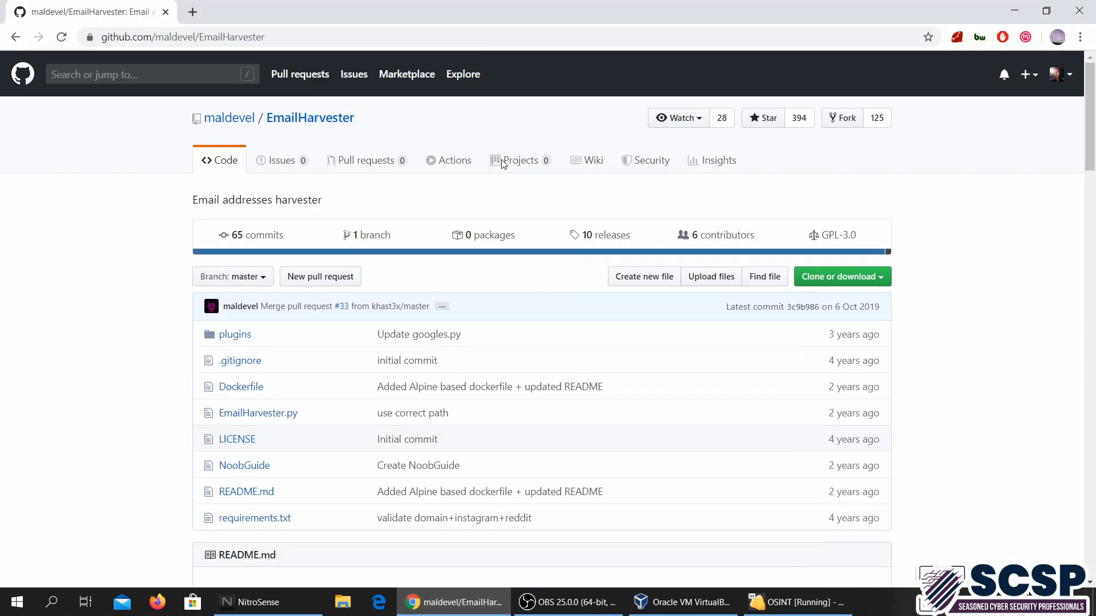
mouse_move(521, 159)
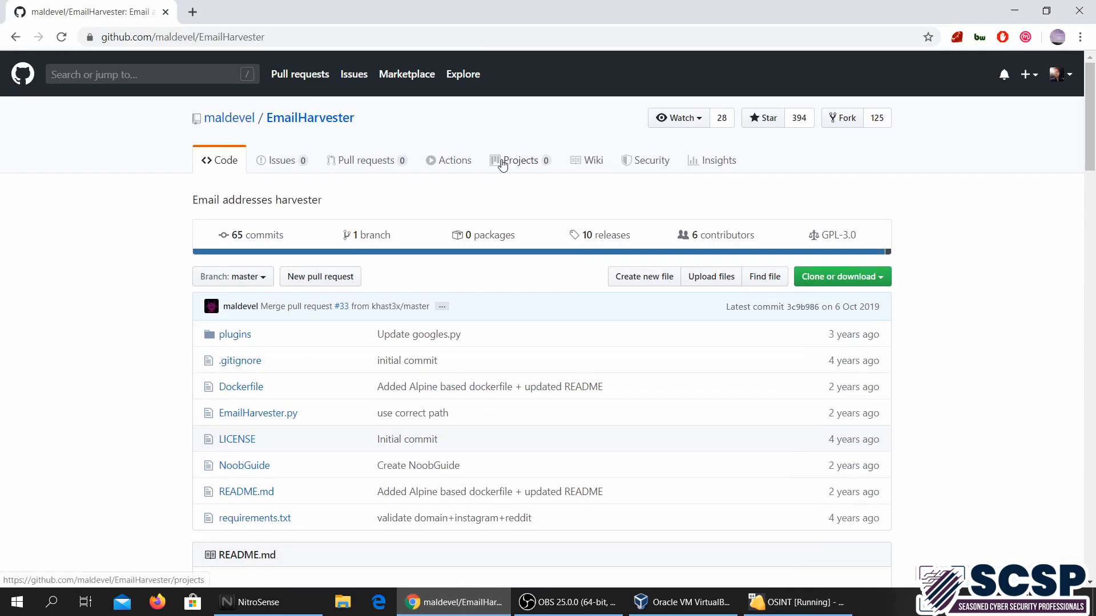
click(797, 601)
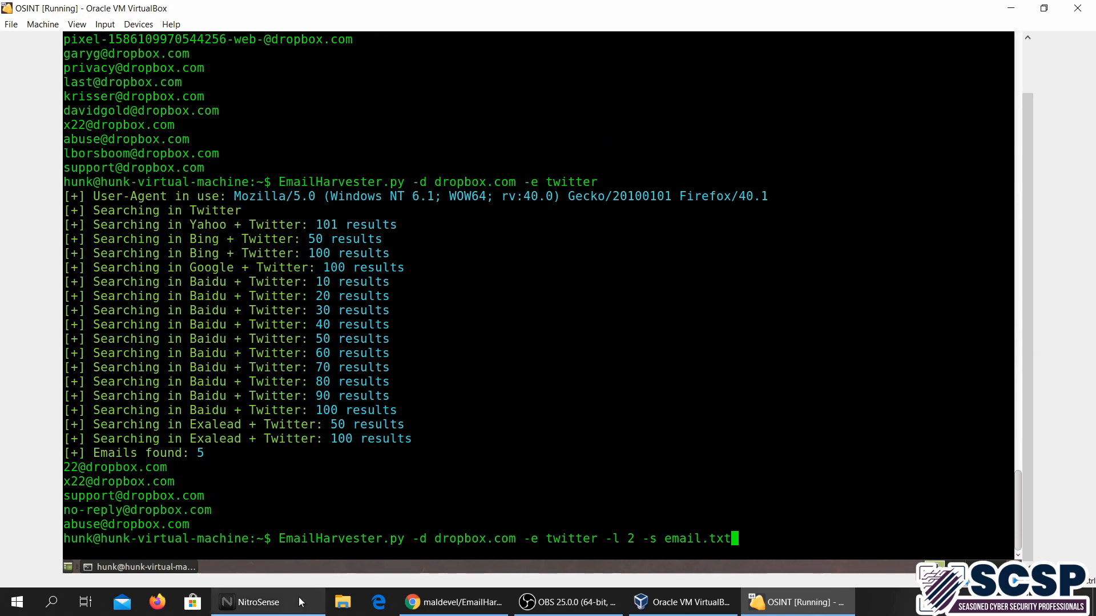
click(453, 602)
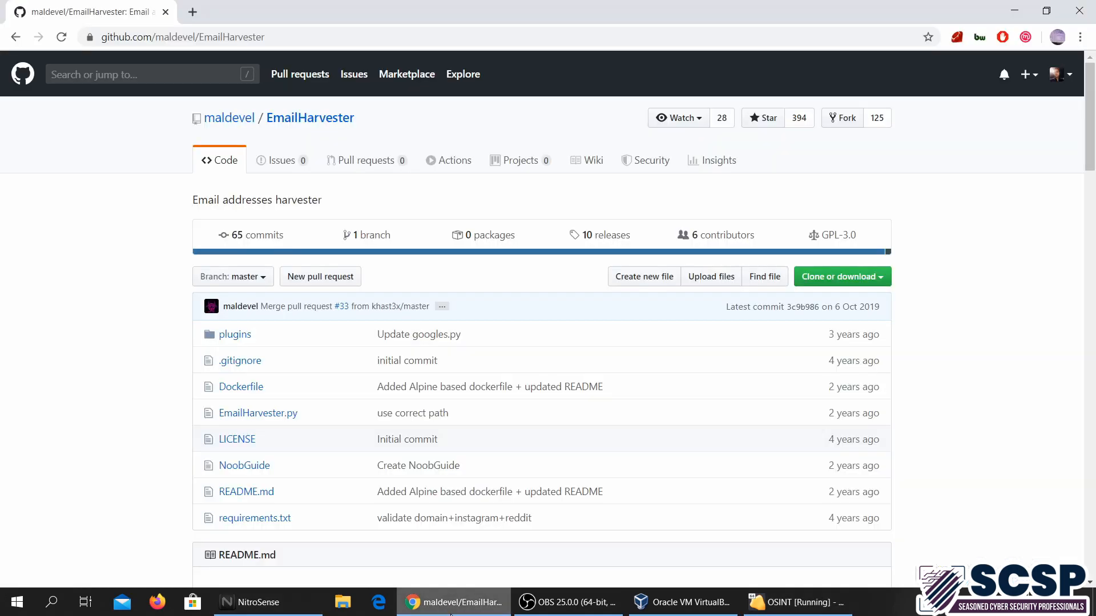
scroll(down, 3)
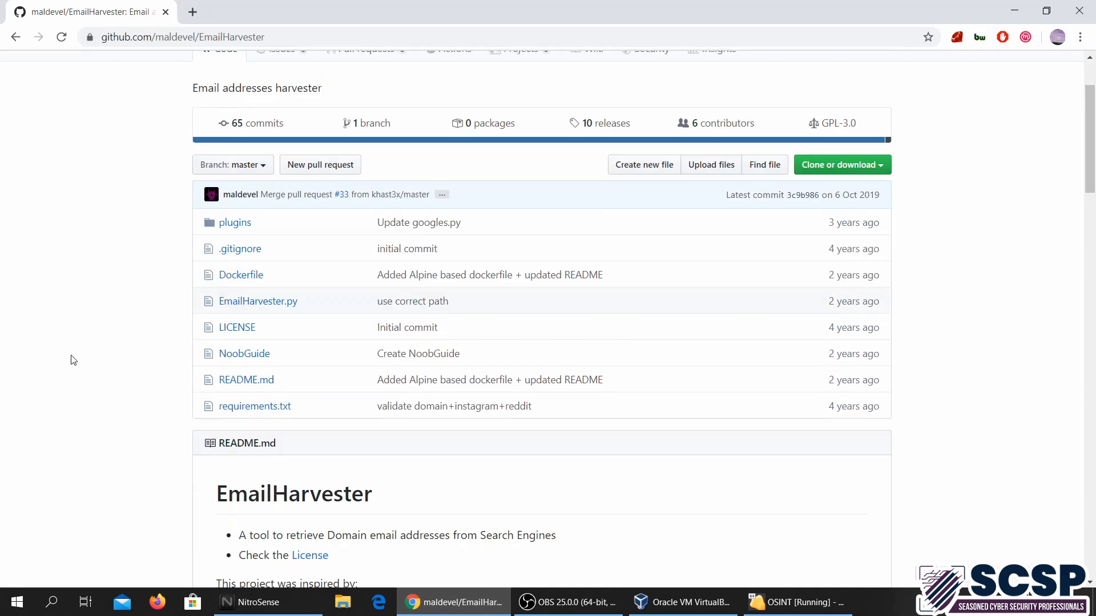
scroll(down, 3)
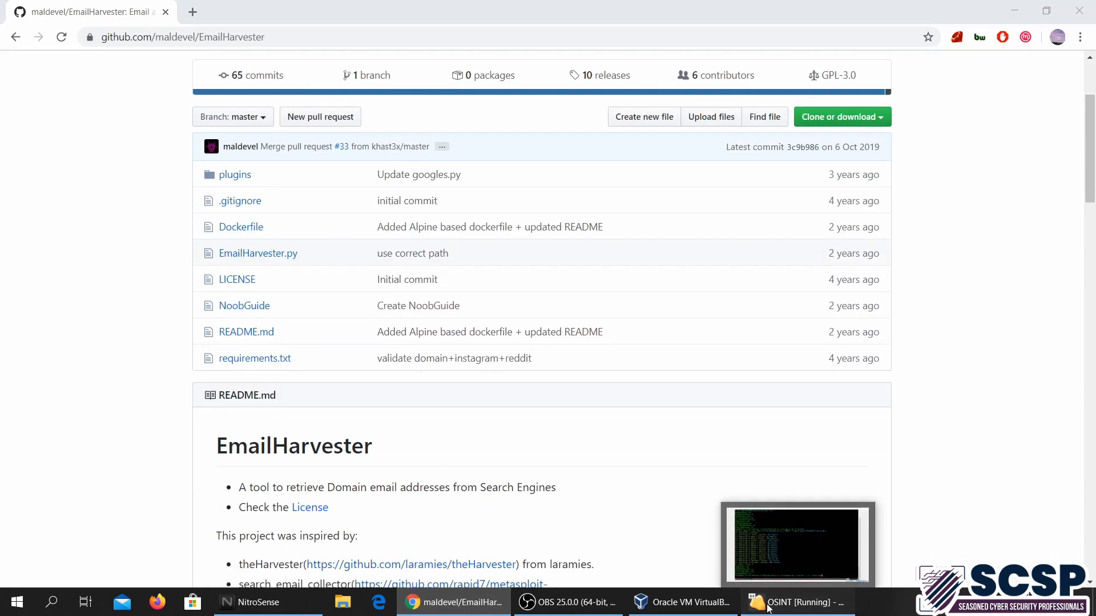
click(797, 601)
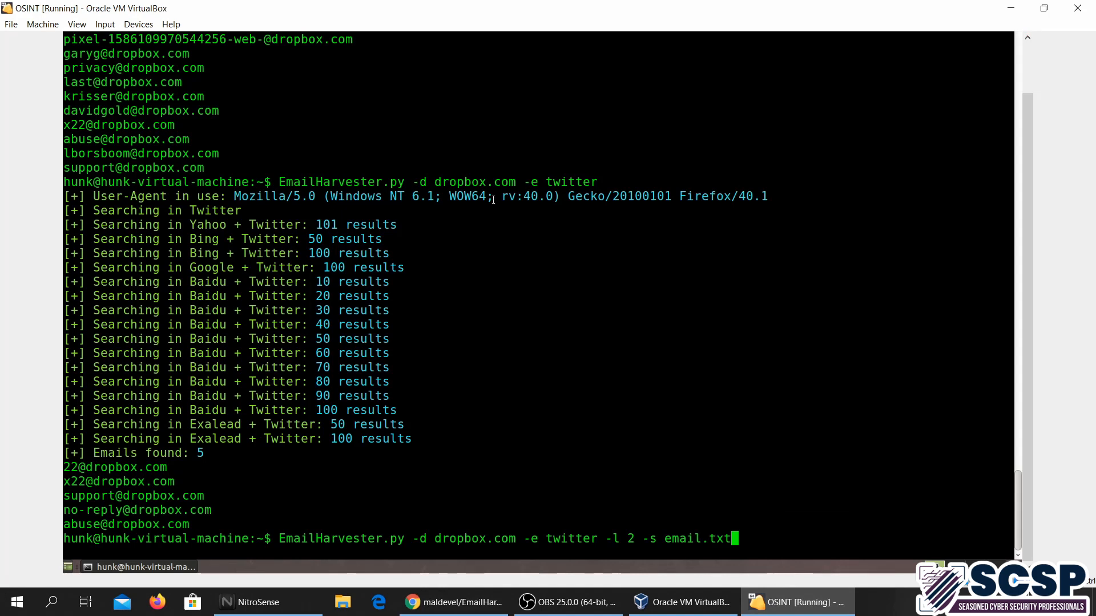
mouse_move(737, 529)
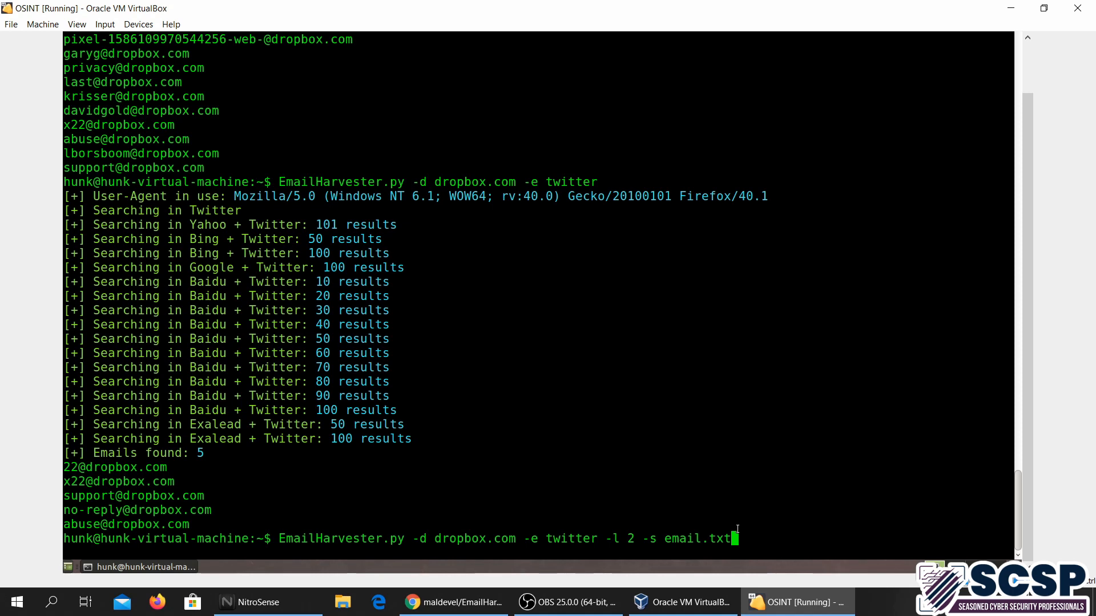
mouse_move(787, 526)
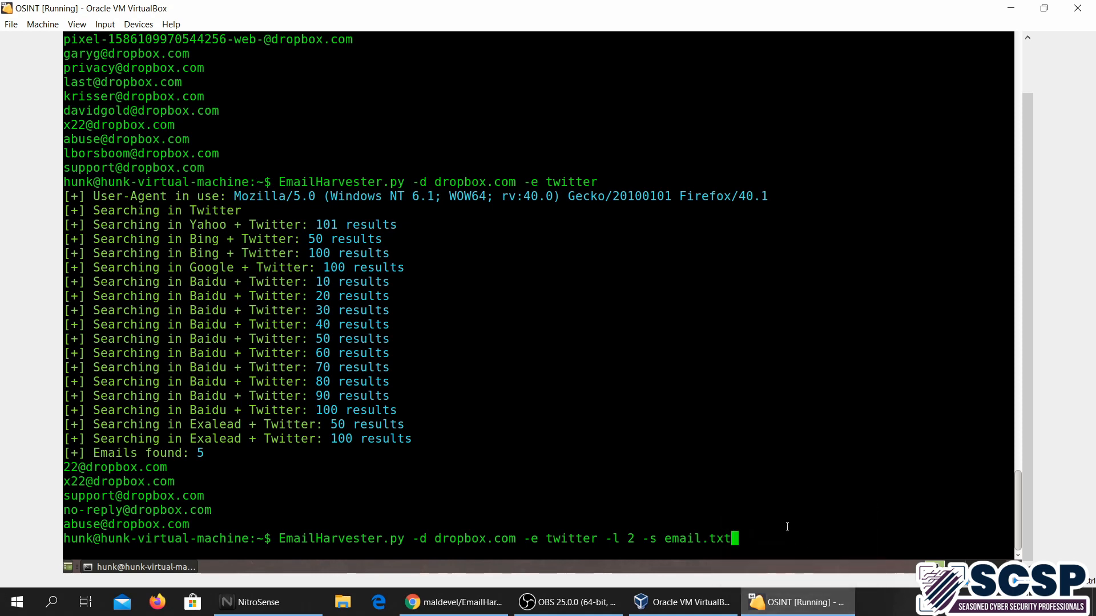